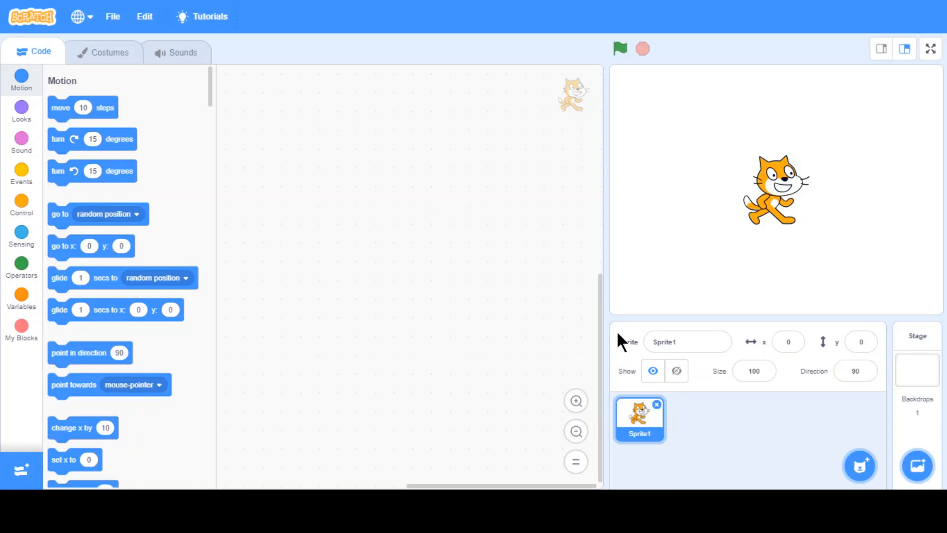
mouse_move(387, 359)
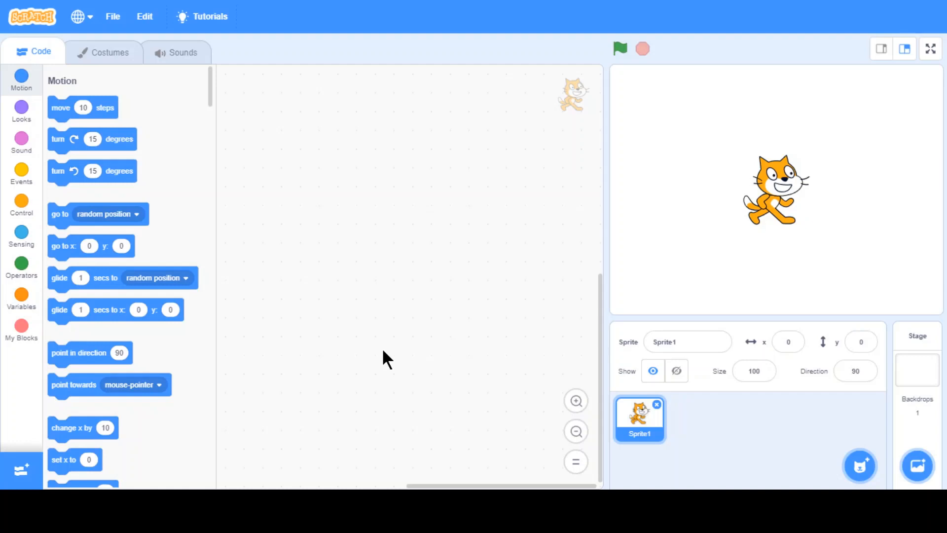
mouse_move(427, 302)
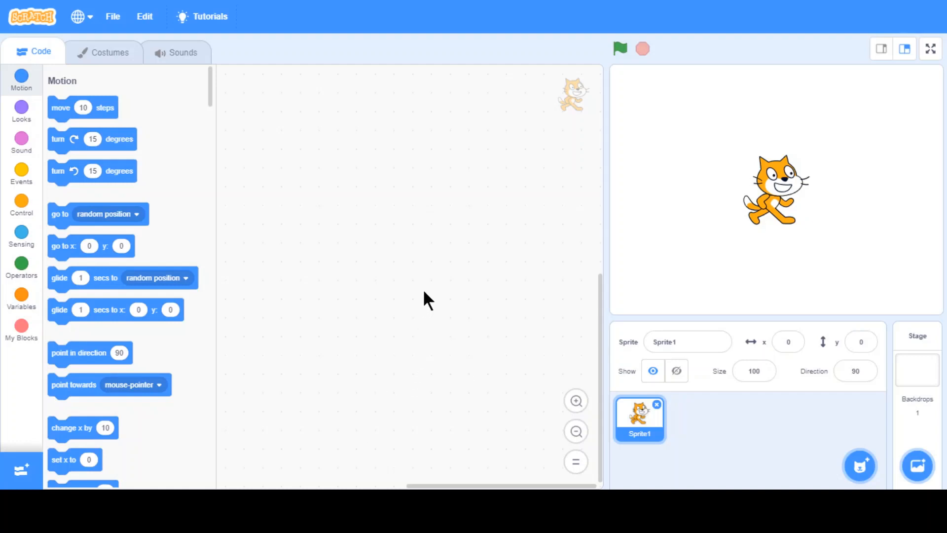
mouse_move(587, 121)
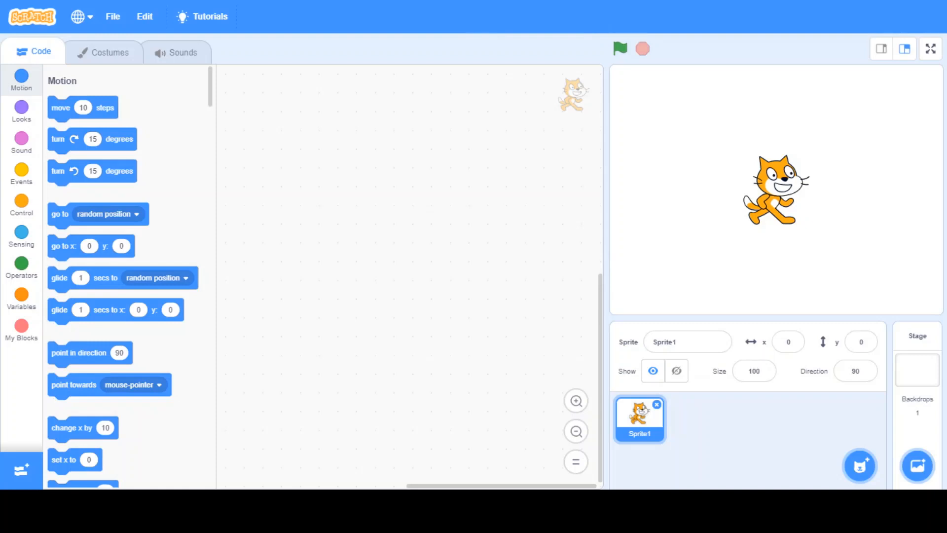
mouse_move(630, 255)
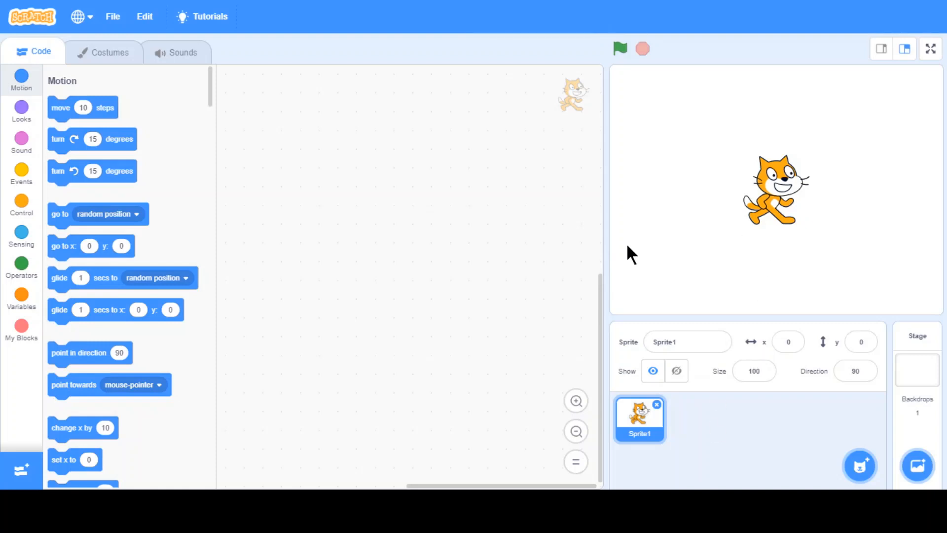
mouse_move(590, 288)
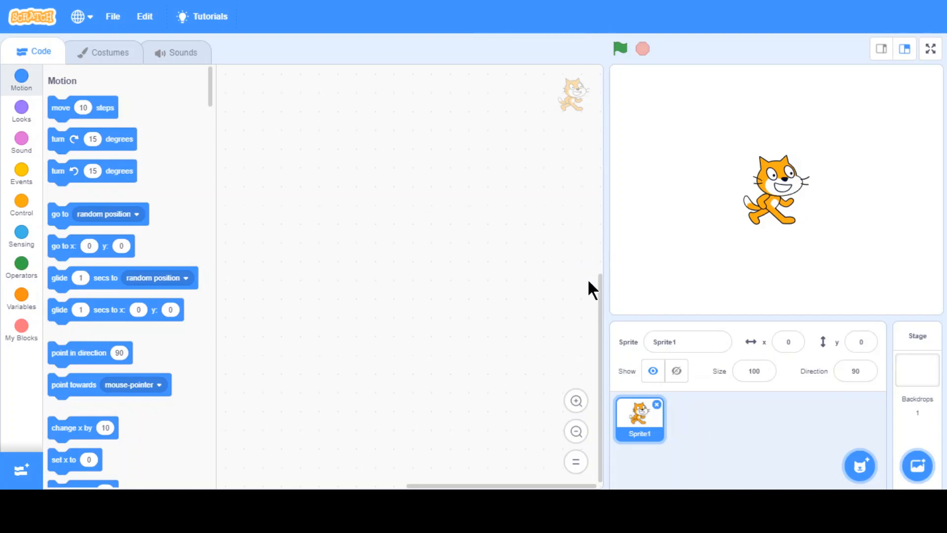
mouse_move(350, 369)
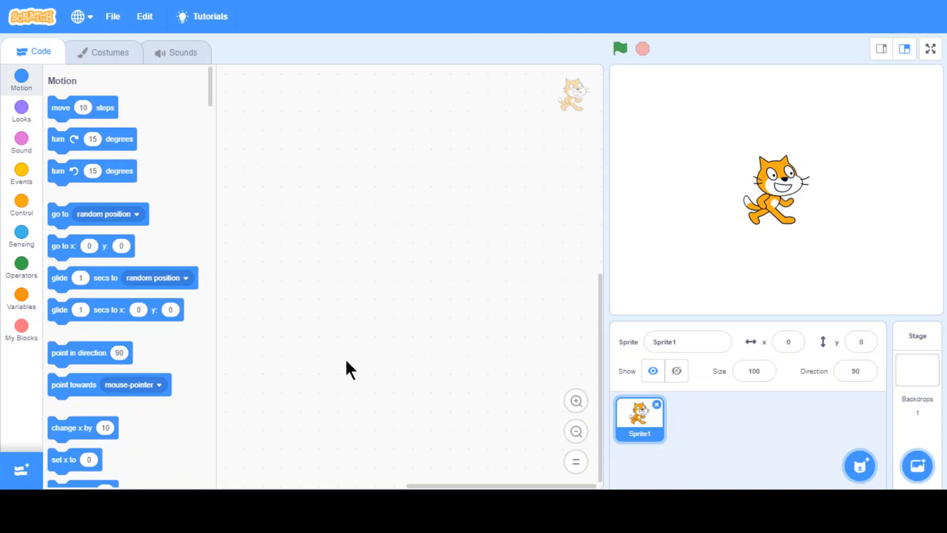
mouse_move(724, 297)
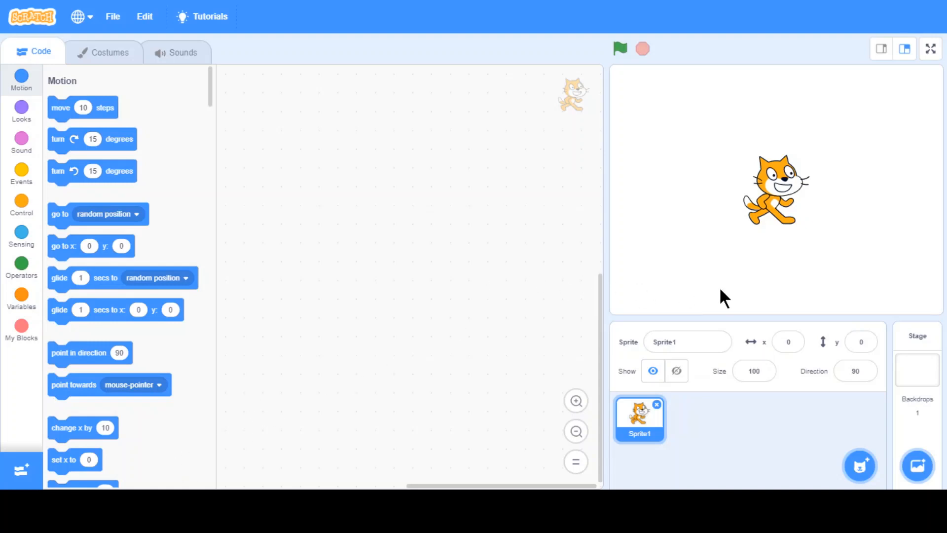
mouse_move(614, 267)
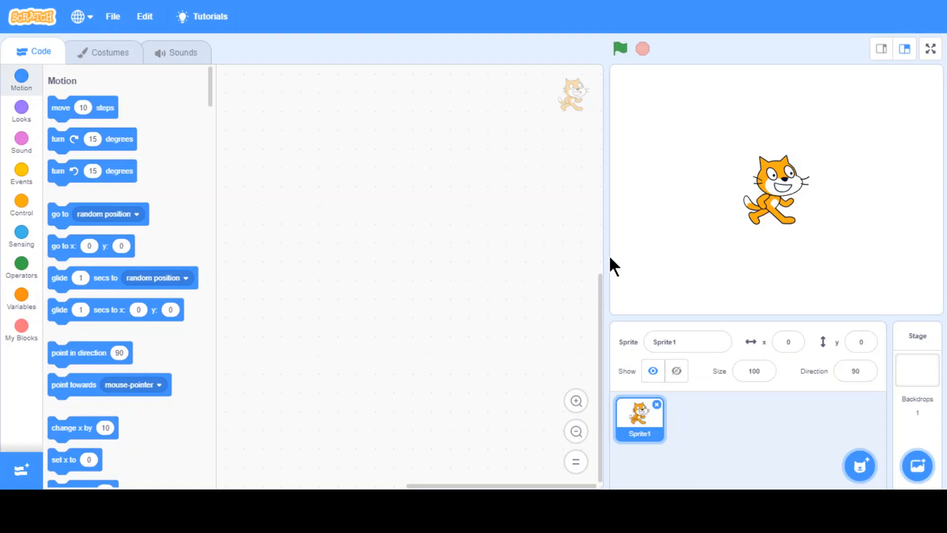
mouse_move(775, 204)
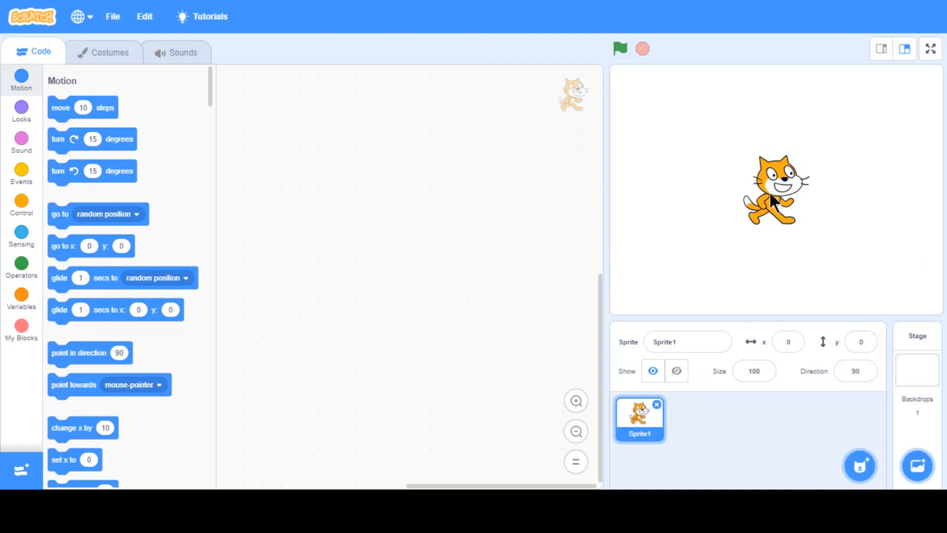
mouse_move(402, 343)
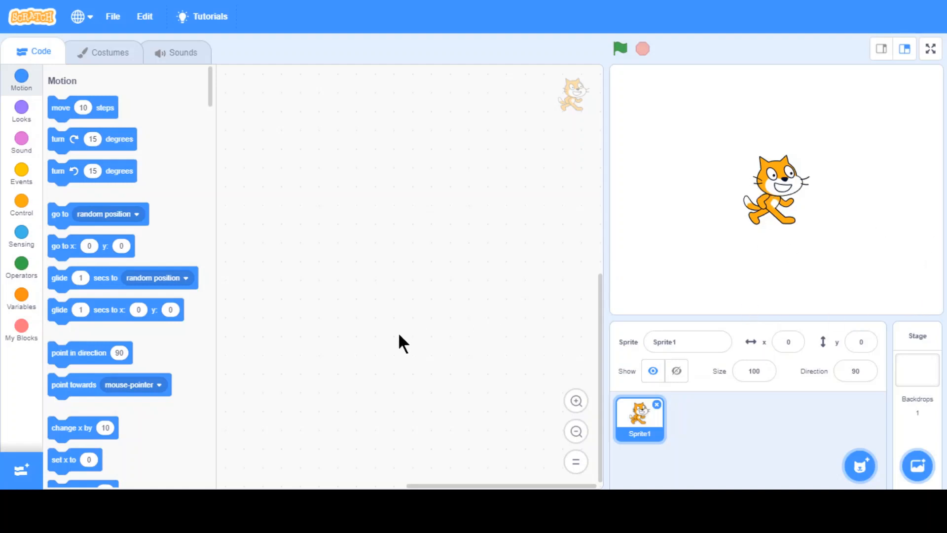
mouse_move(377, 367)
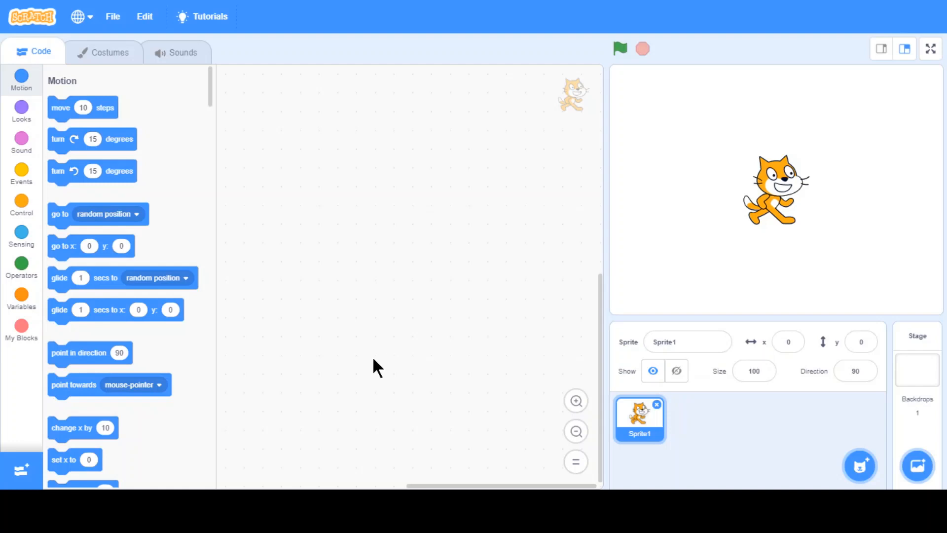
mouse_move(21, 473)
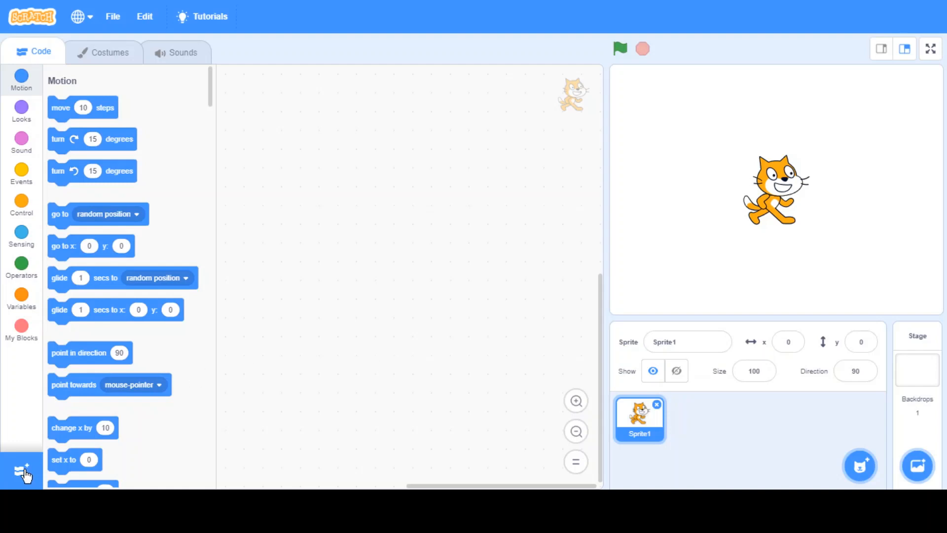
mouse_move(14, 474)
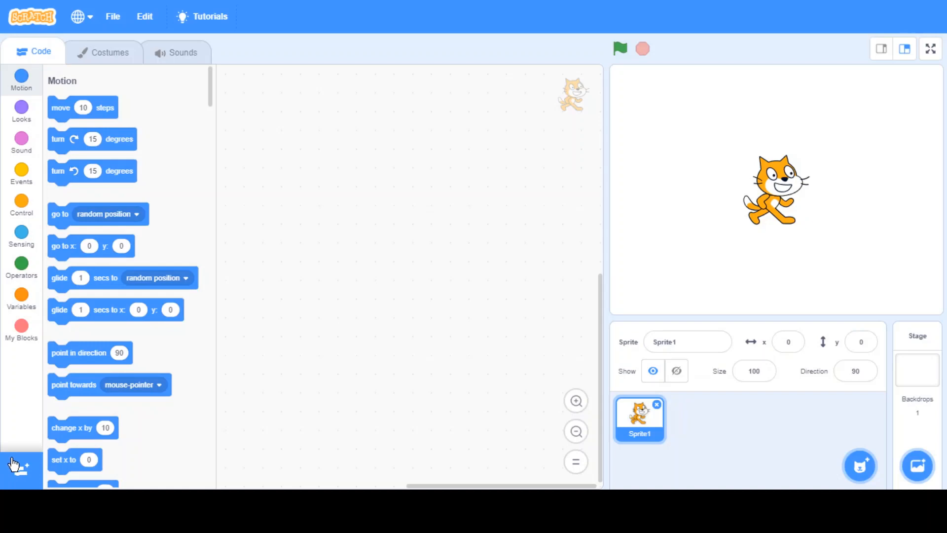
Add the Text to Speech extension from the extension gallery.
click(21, 465)
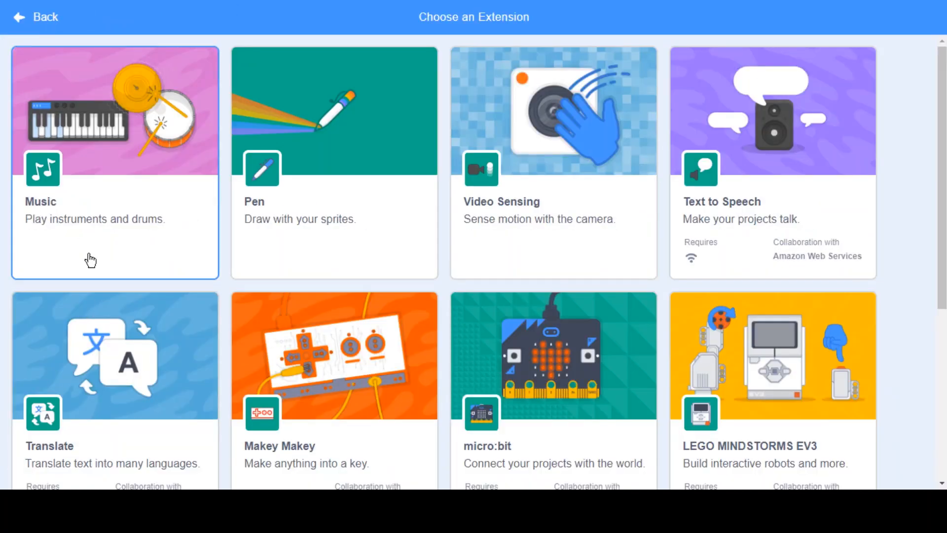
mouse_move(79, 184)
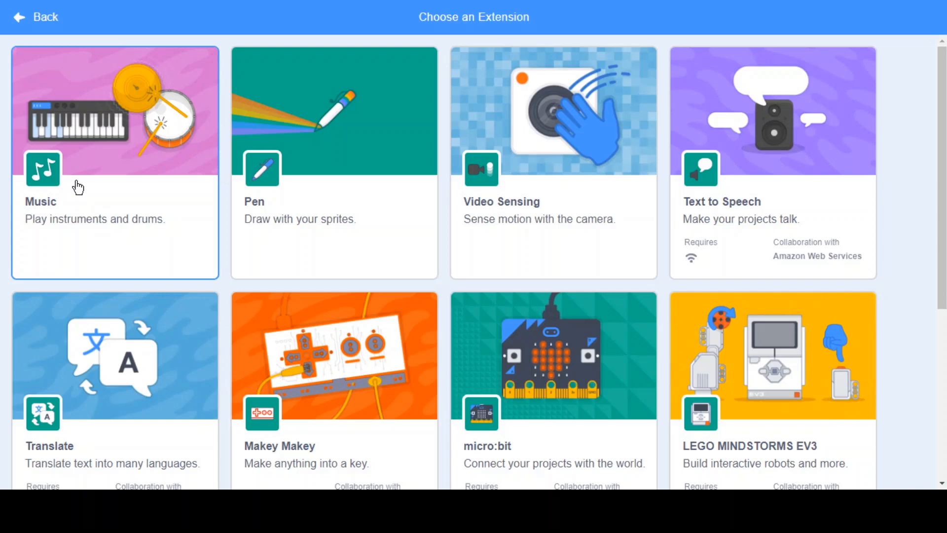
mouse_move(754, 191)
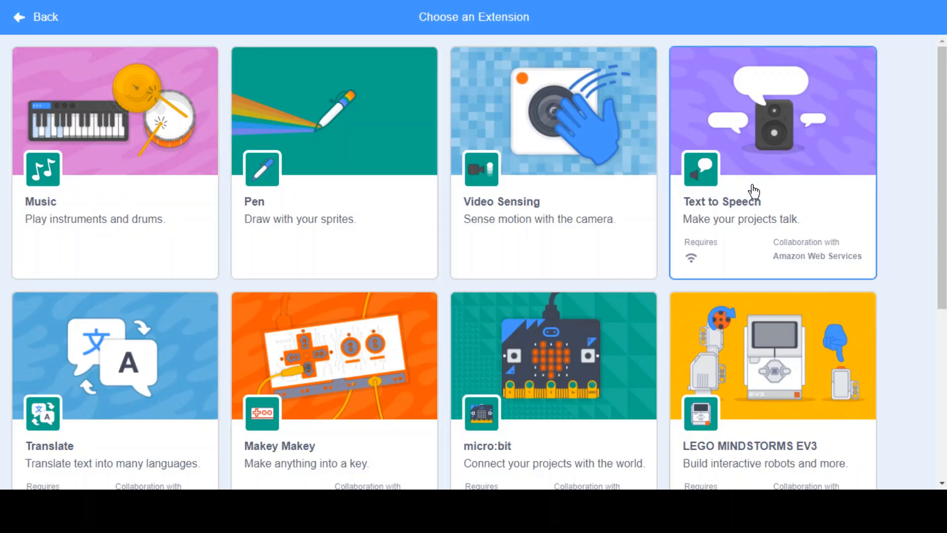
mouse_move(778, 186)
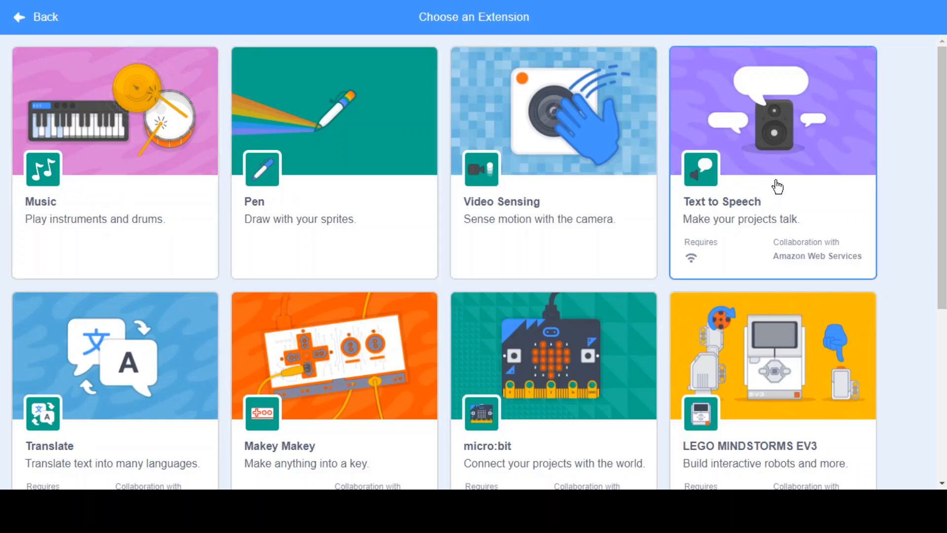
mouse_move(371, 302)
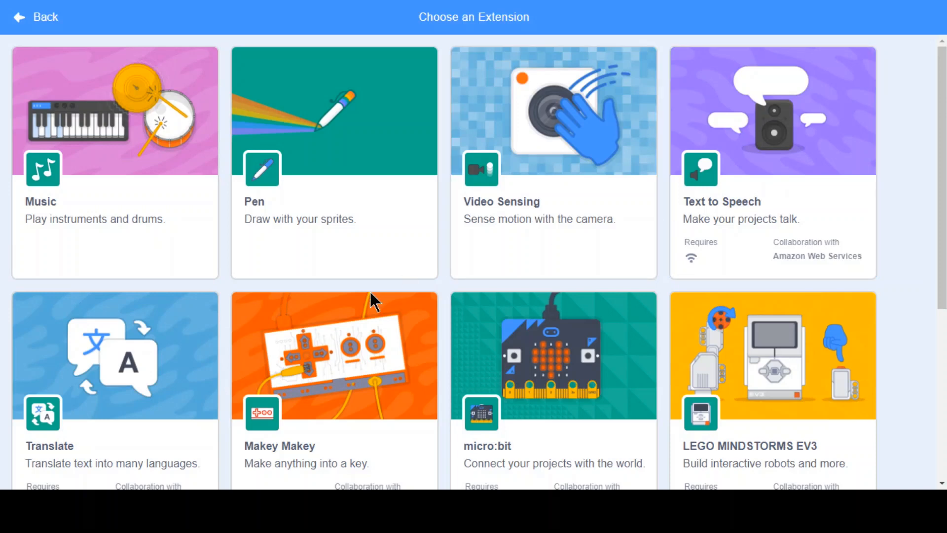
scroll(down, 3)
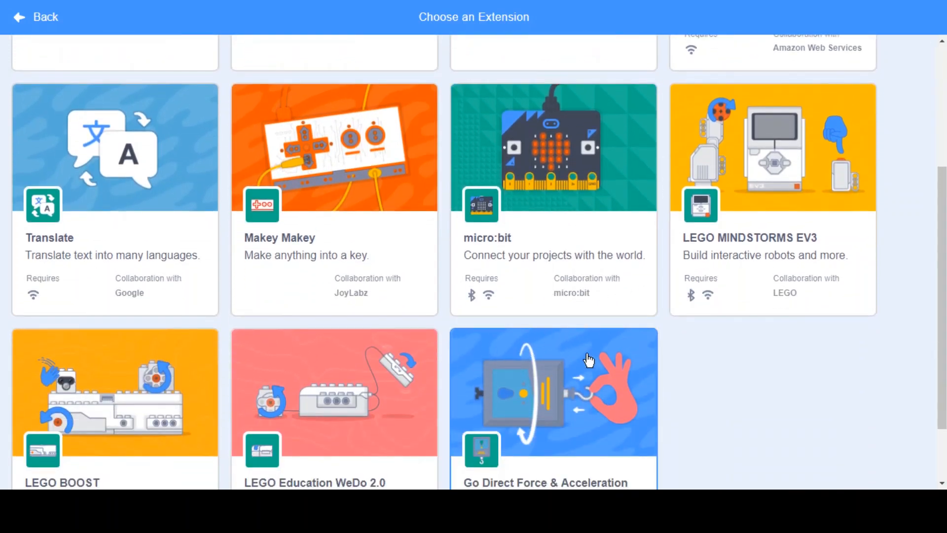
scroll(up, 3)
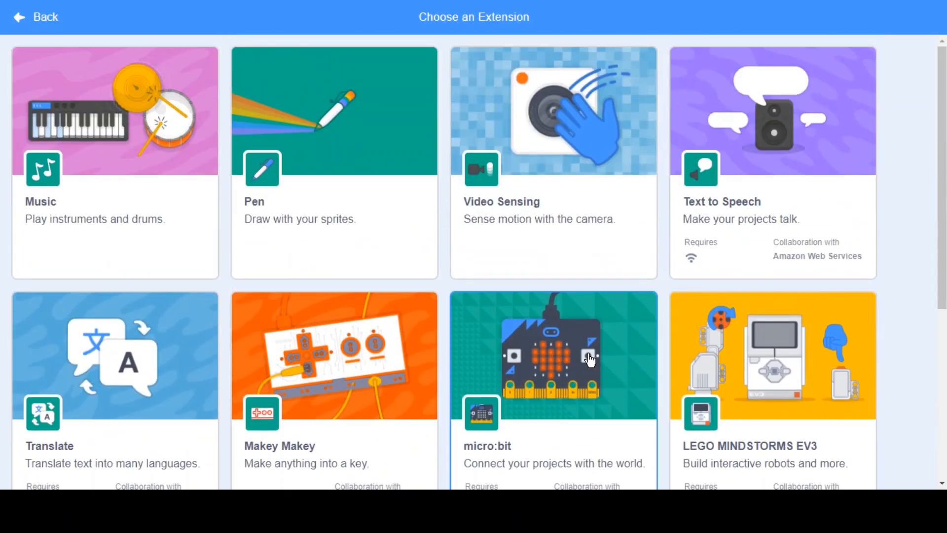
mouse_move(721, 175)
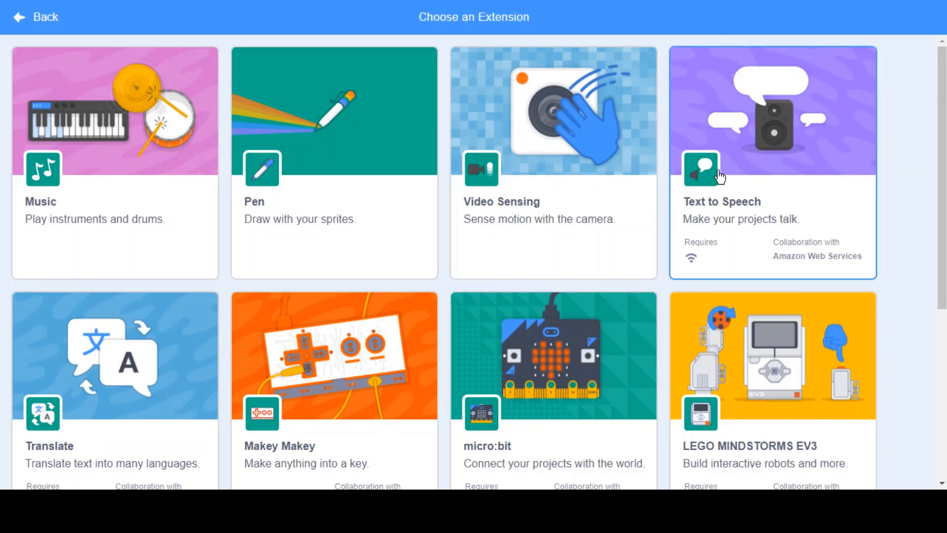
mouse_move(707, 188)
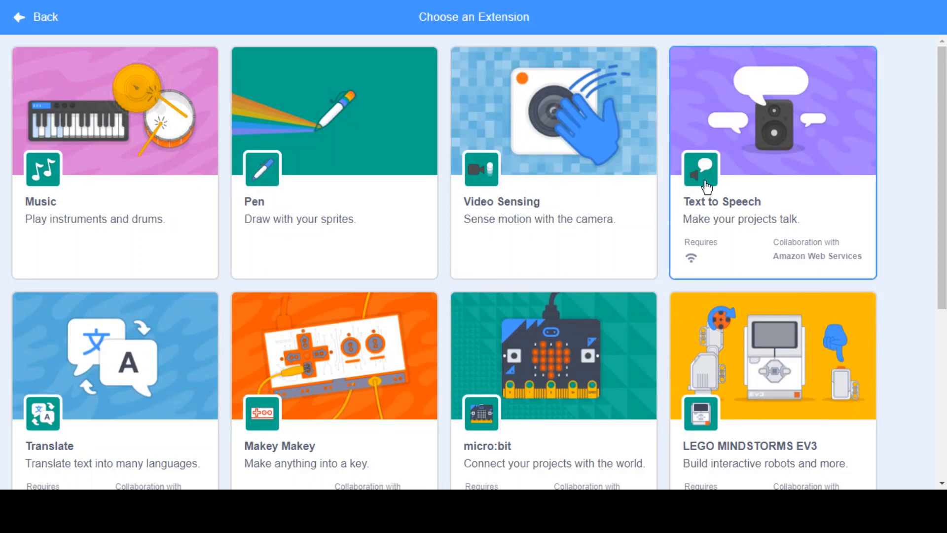
click(34, 17)
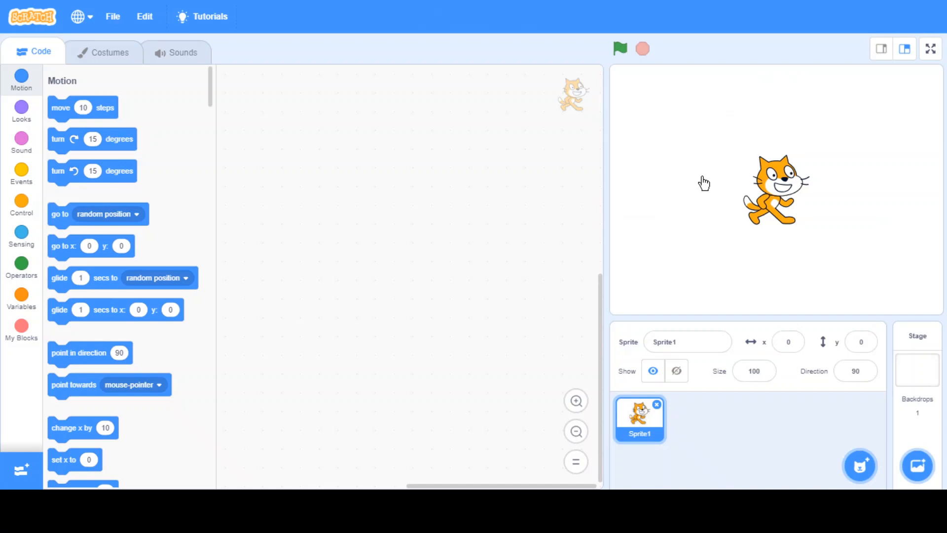
click(21, 366)
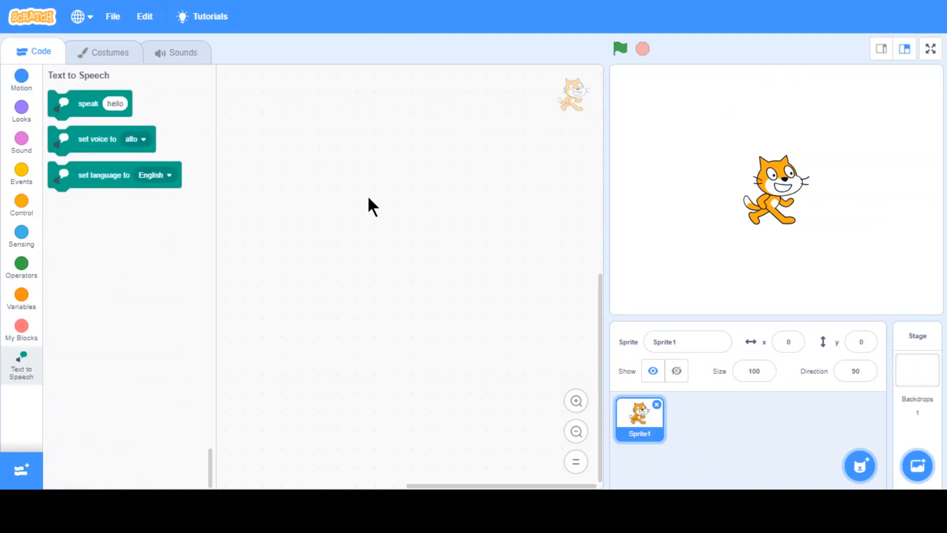
mouse_move(103, 124)
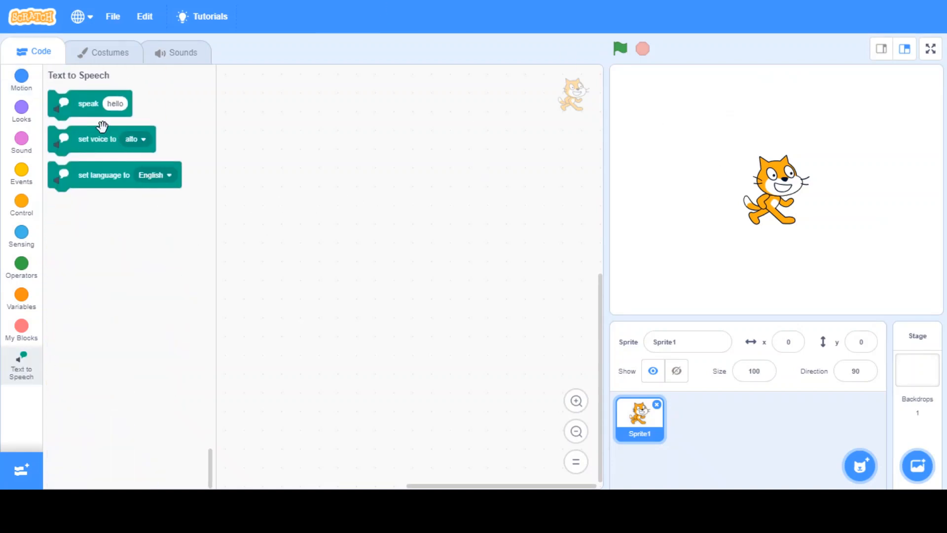
mouse_move(91, 142)
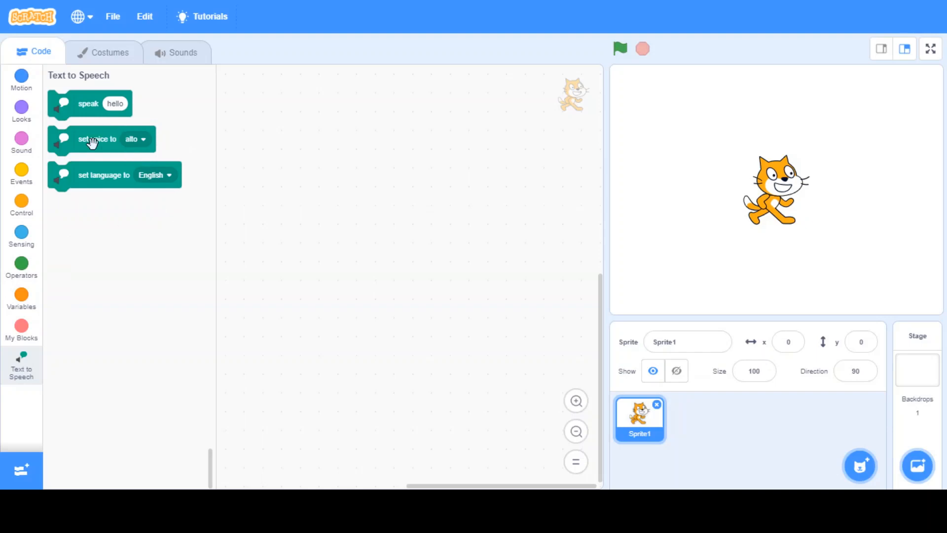
mouse_move(245, 189)
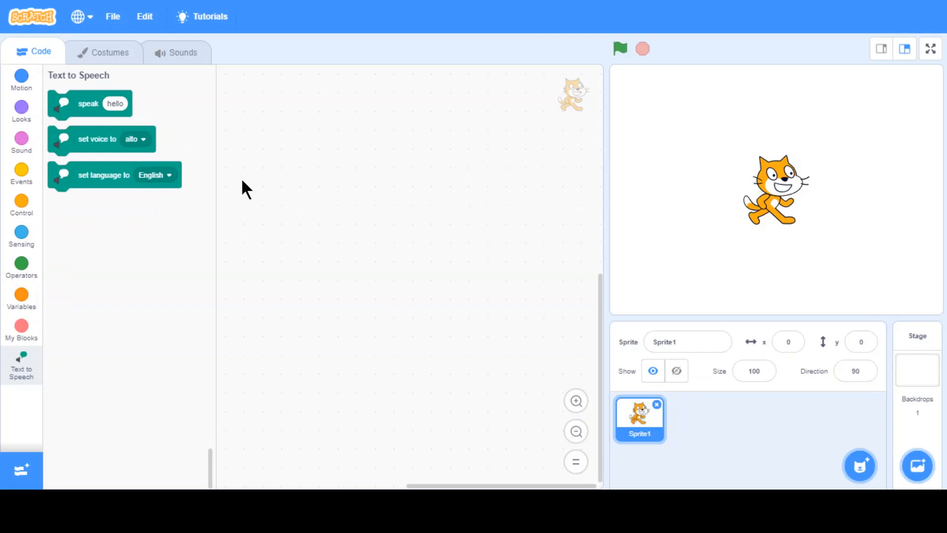
mouse_move(280, 222)
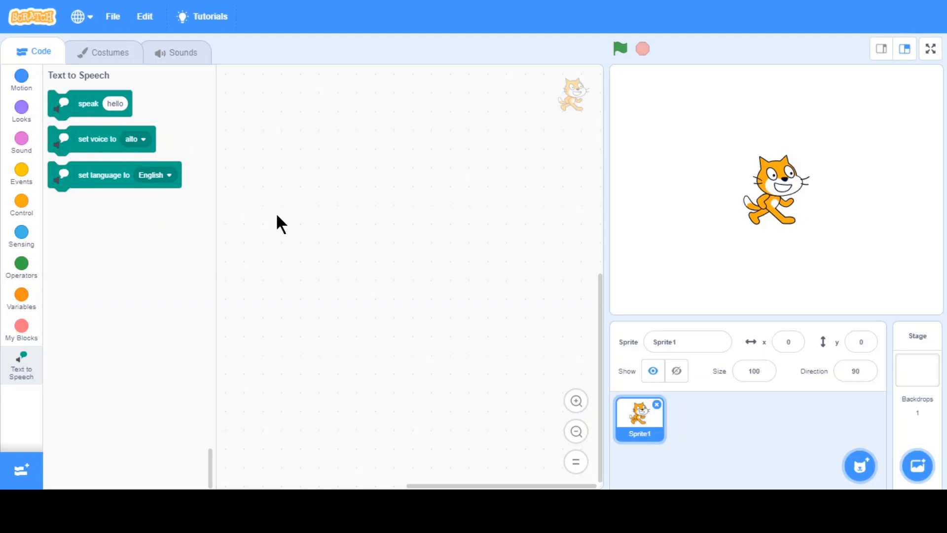
mouse_move(281, 258)
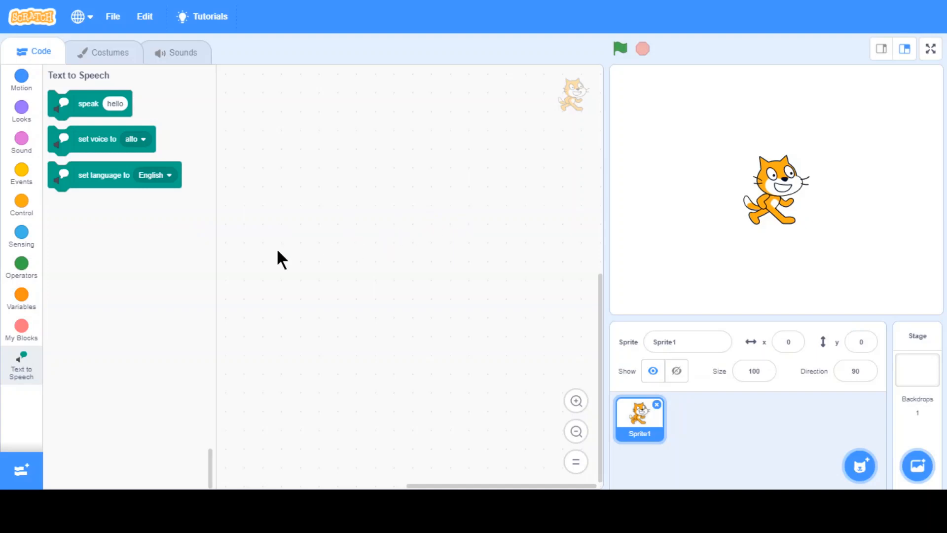
mouse_move(21, 175)
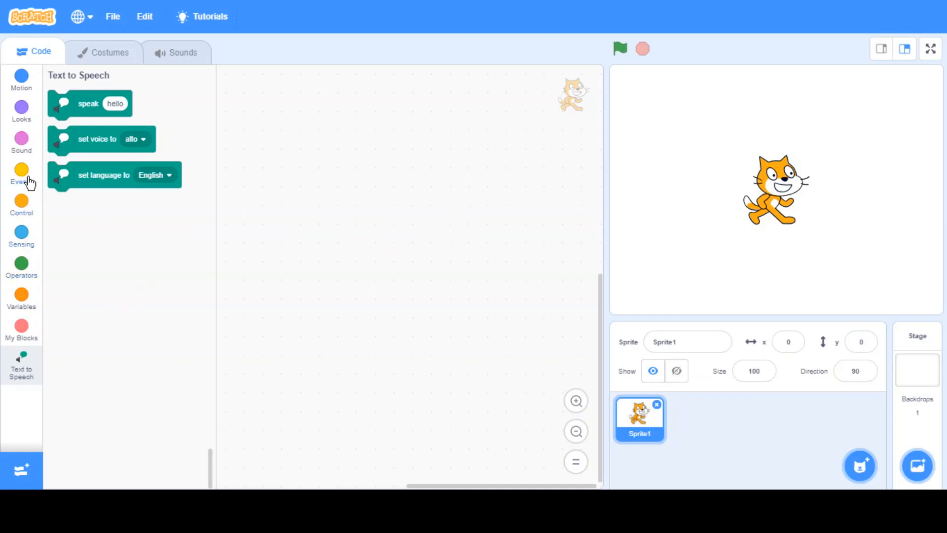
Build a green-flag script with an ask-and-wait block asking 'say something'.
click(21, 174)
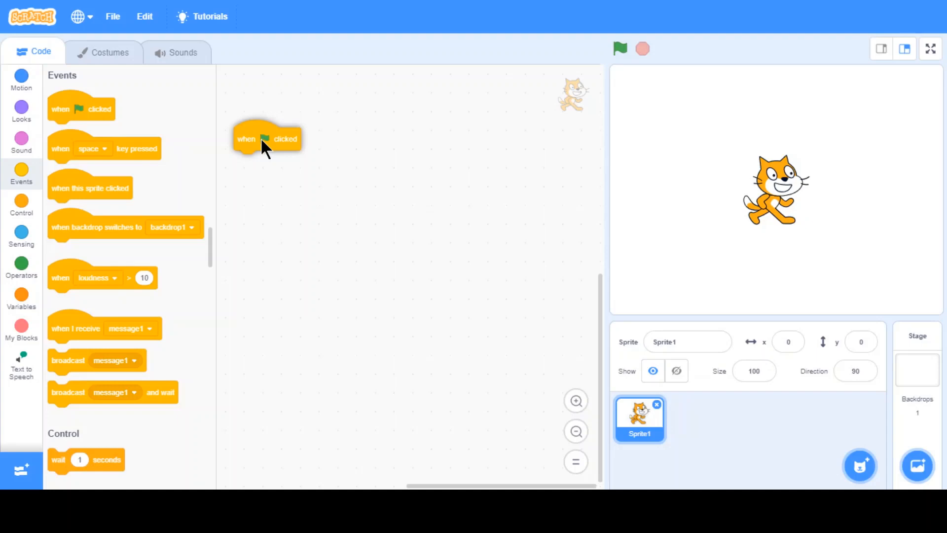
mouse_move(422, 281)
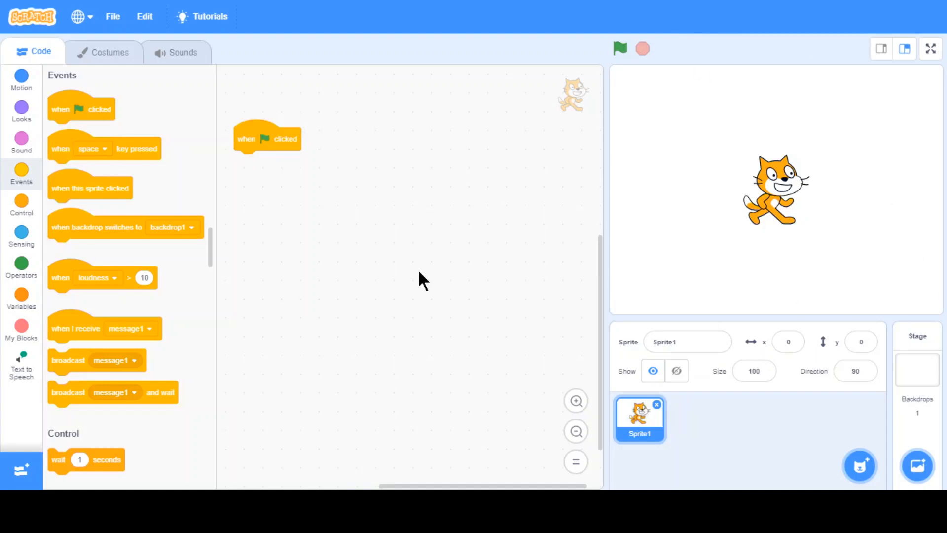
click(21, 235)
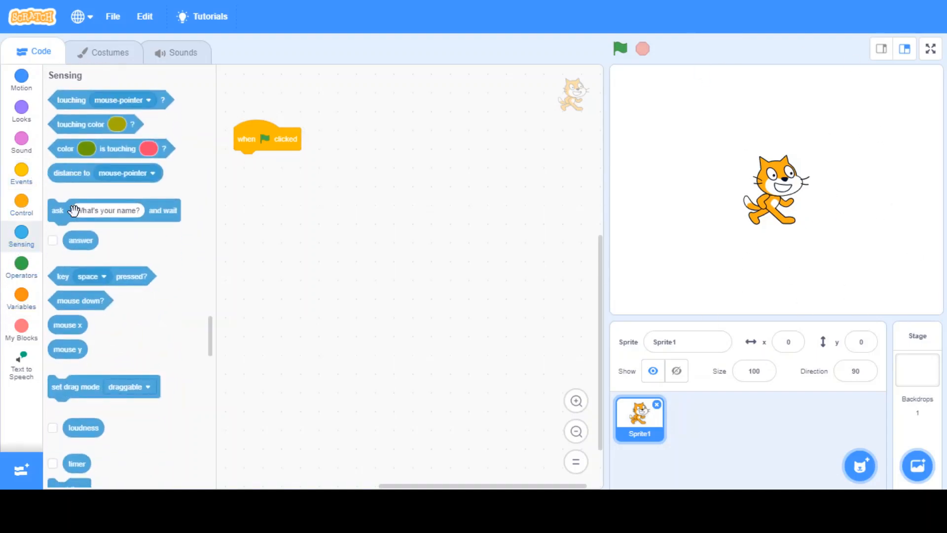
drag(113, 210, 300, 161)
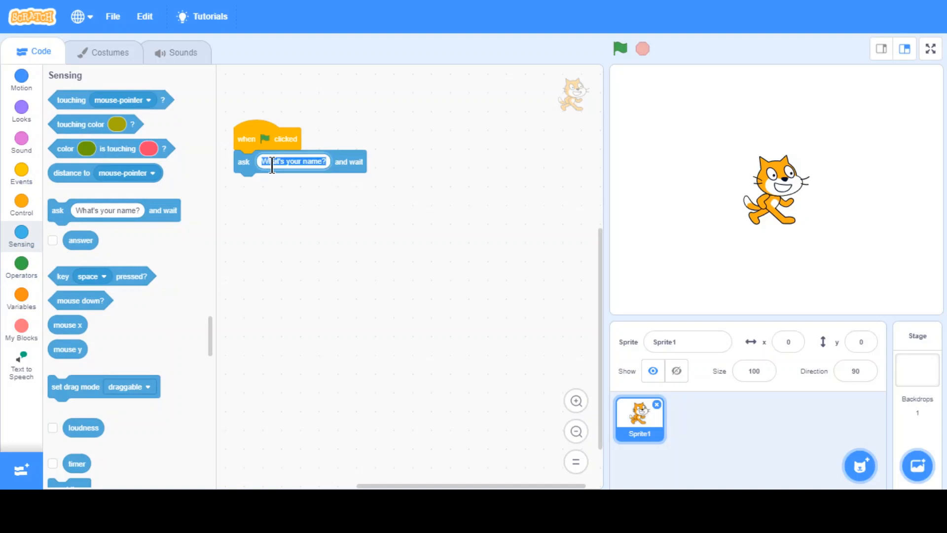
text(say)
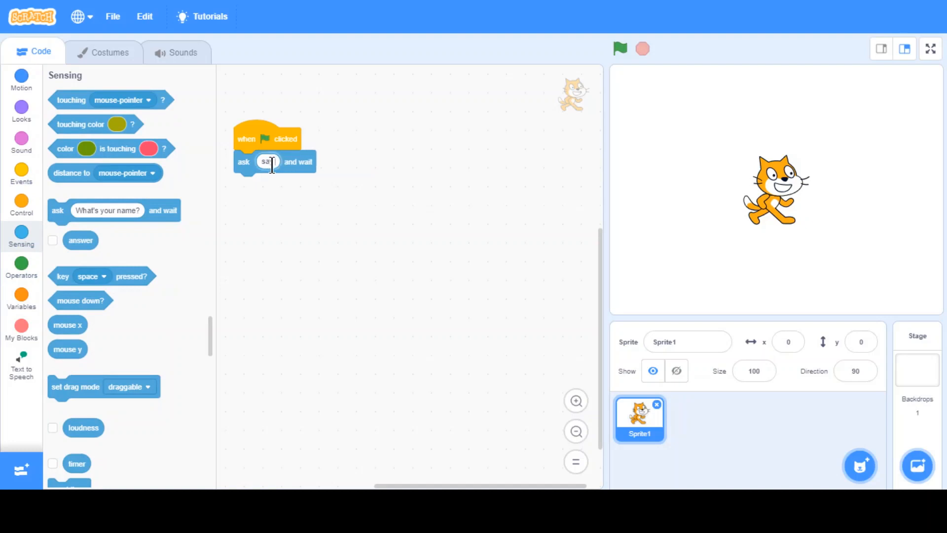
text(something)
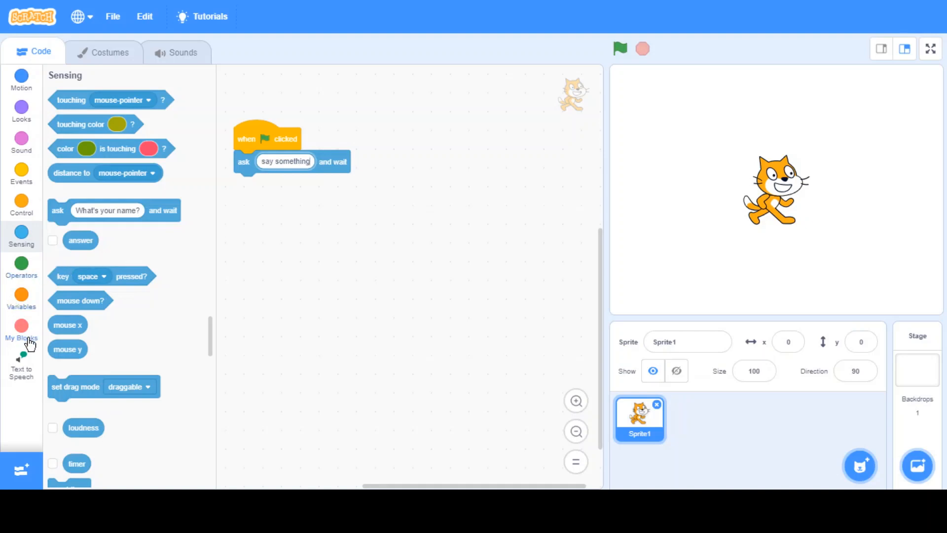
Insert 'set language to English' and 'set voice to alto' blocks under the green-flag hat.
click(22, 365)
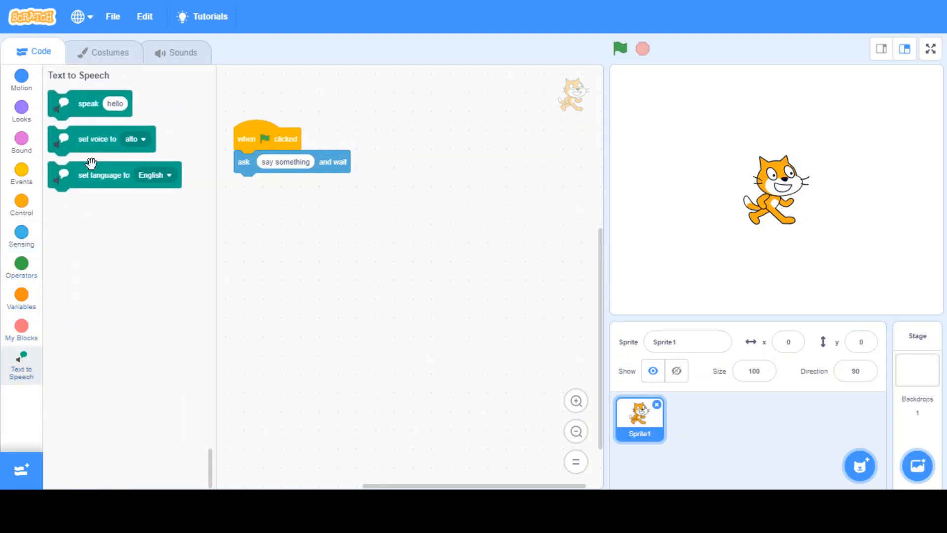
drag(104, 175, 290, 163)
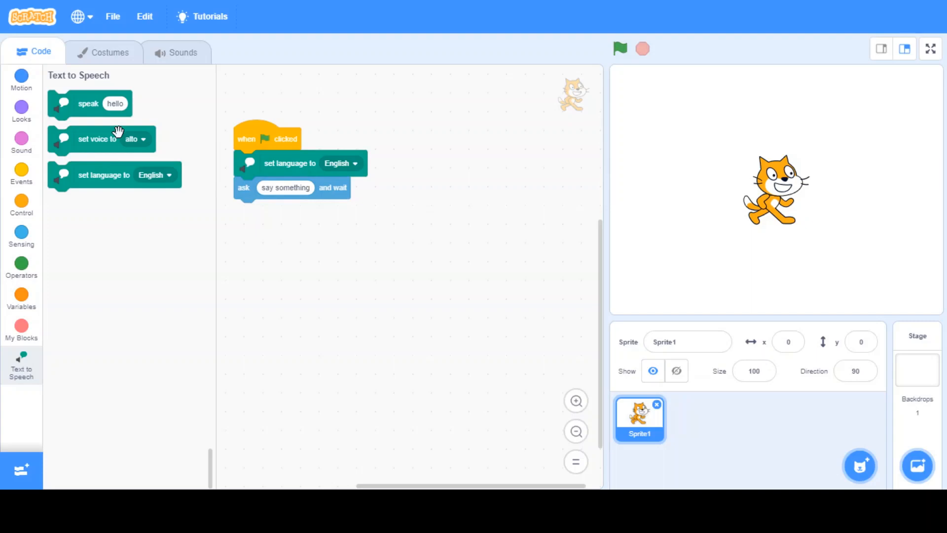
drag(97, 139, 280, 188)
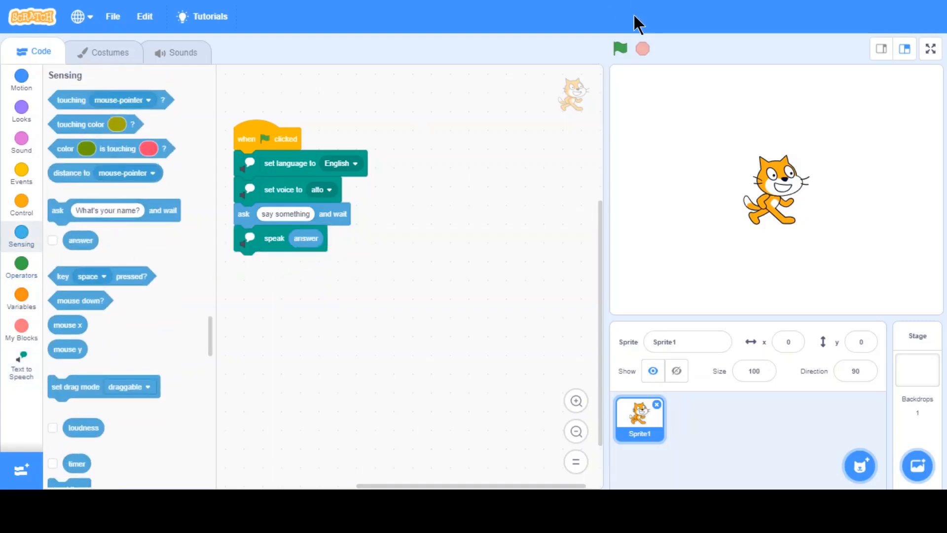
Run the project, answer 'hello cat' to the prompt, then stop it.
click(619, 48)
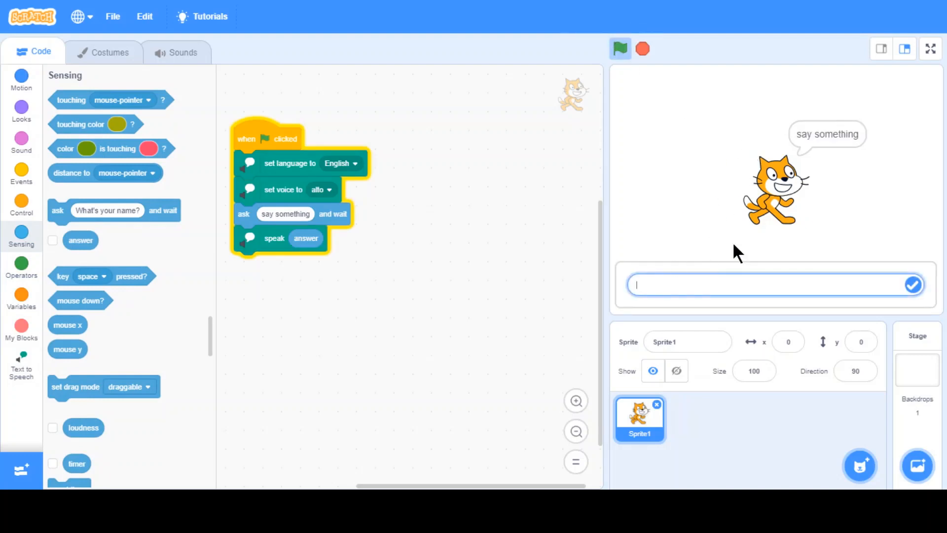
mouse_move(721, 257)
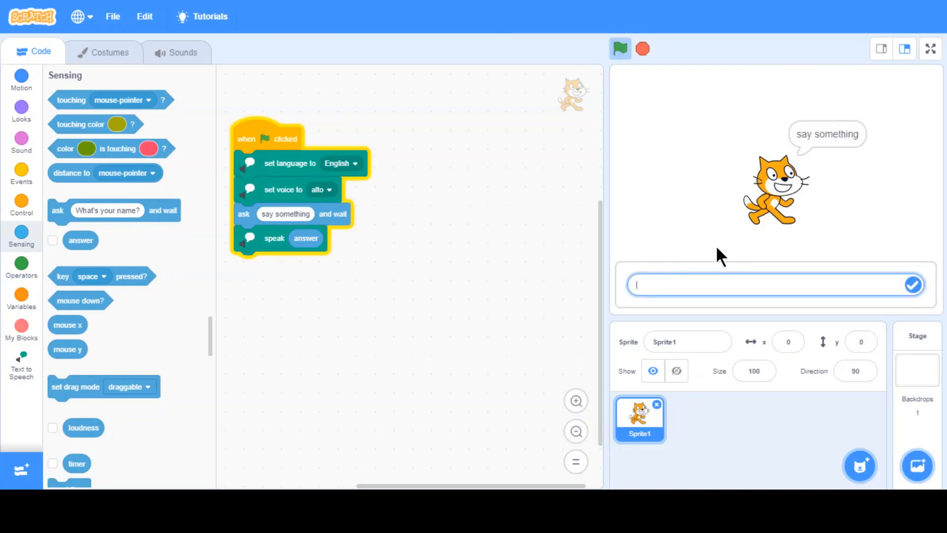
text(hello)
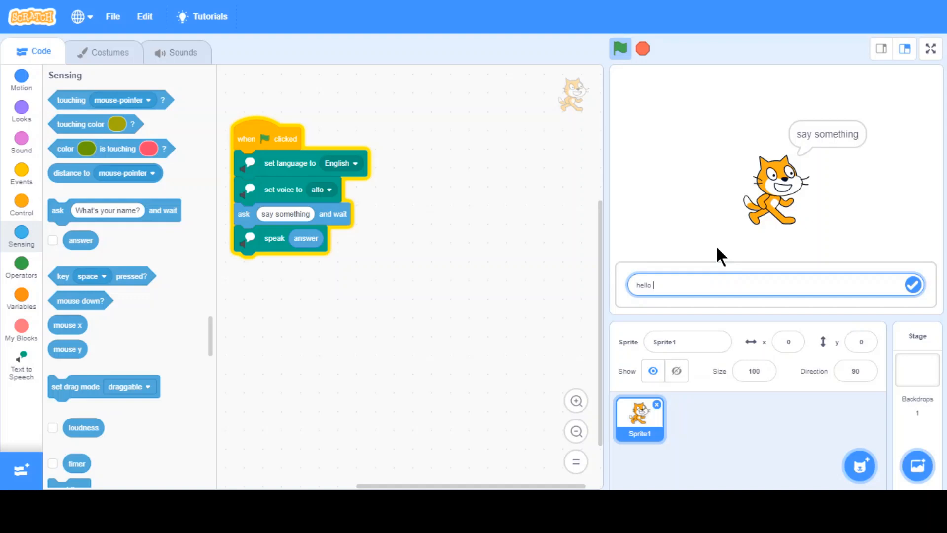
text(cat)
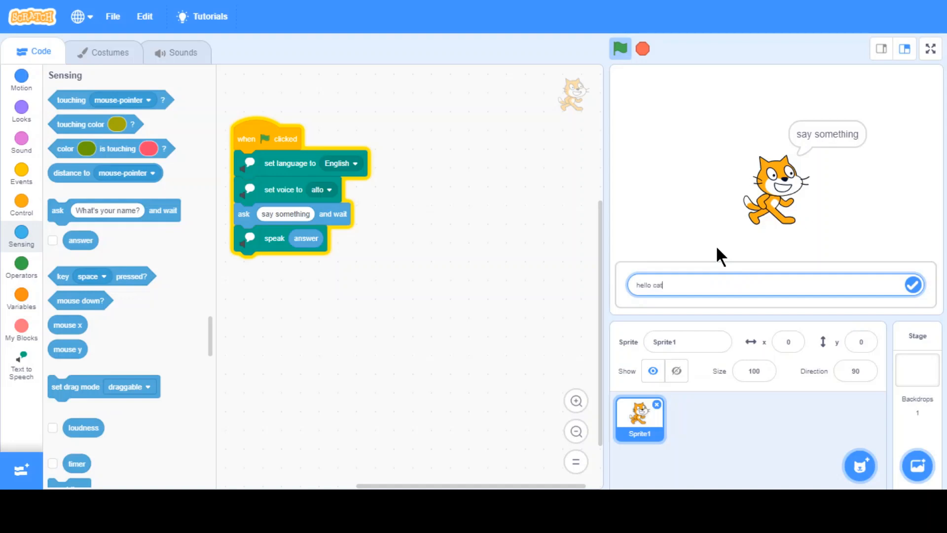
click(913, 284)
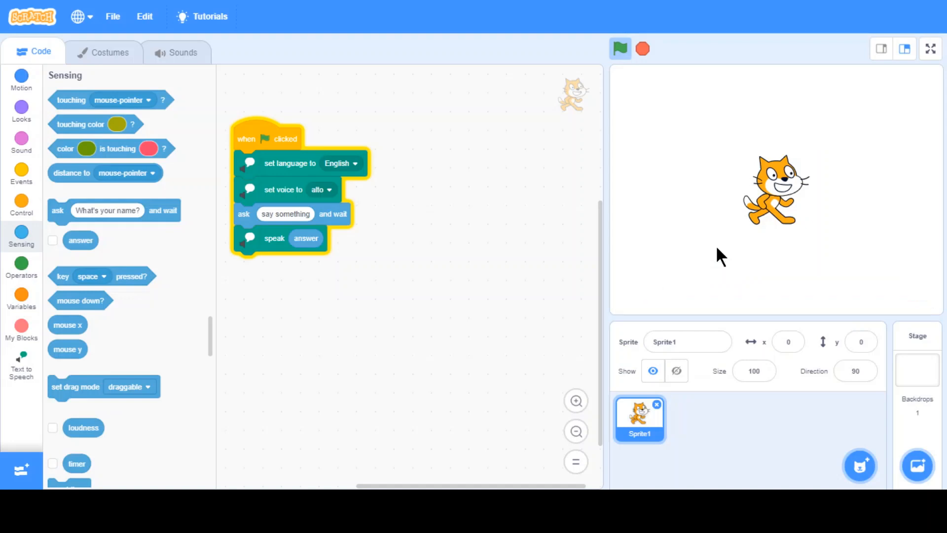
click(620, 48)
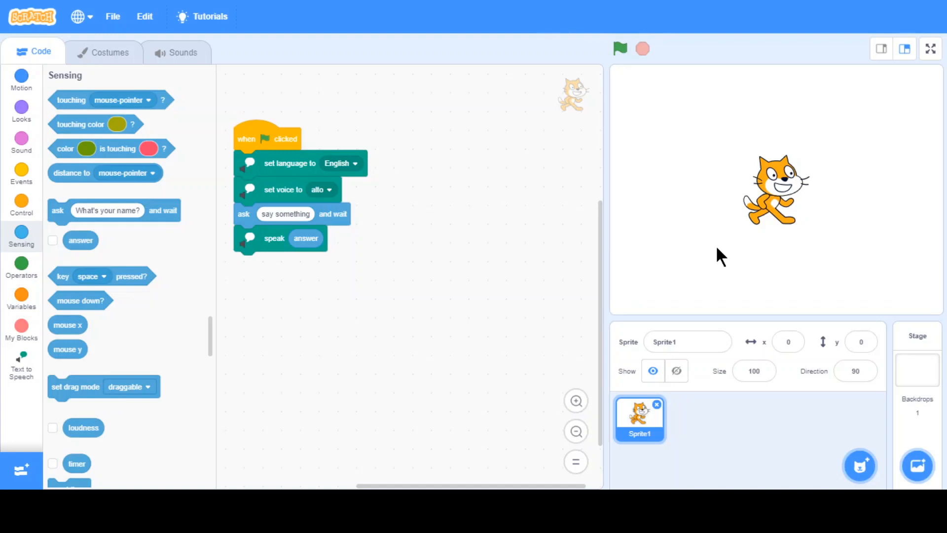
mouse_move(446, 104)
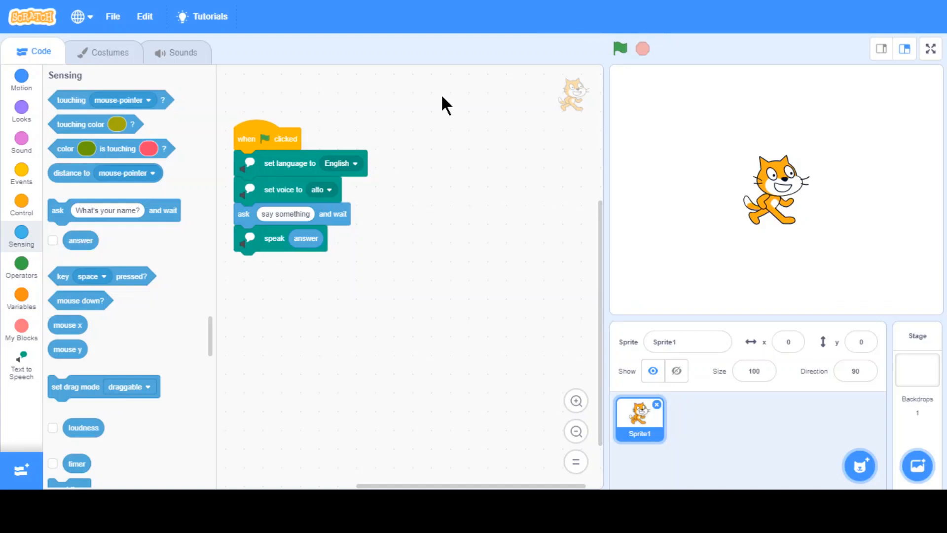
mouse_move(339, 126)
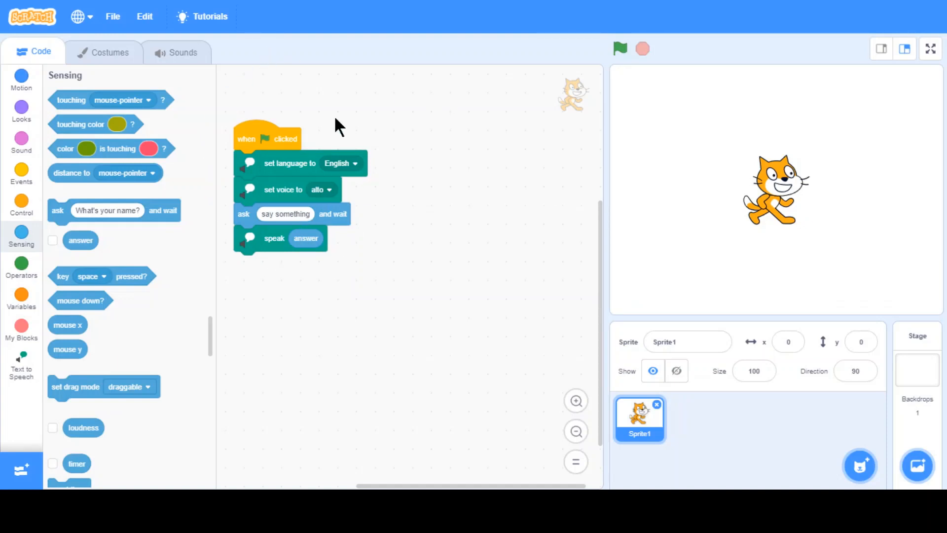
mouse_move(300, 167)
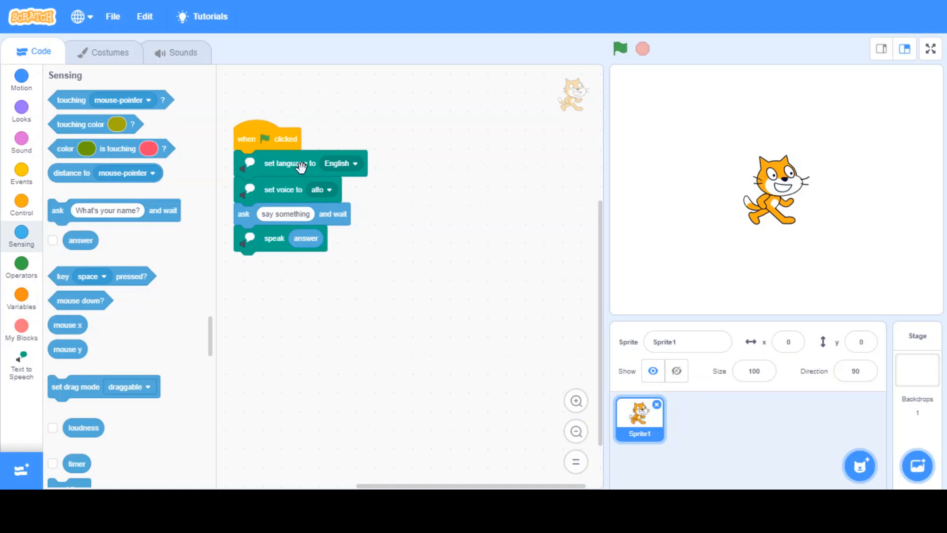
mouse_move(267, 124)
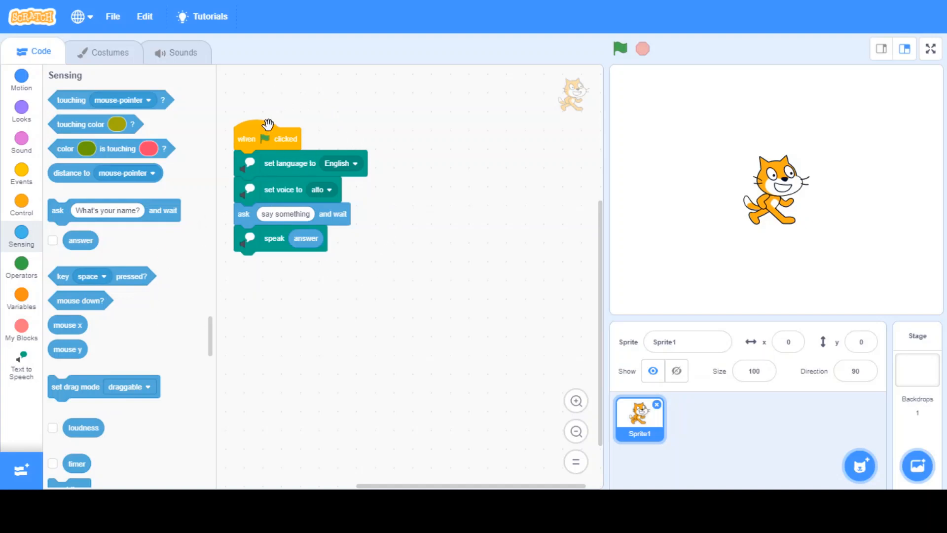
mouse_move(260, 233)
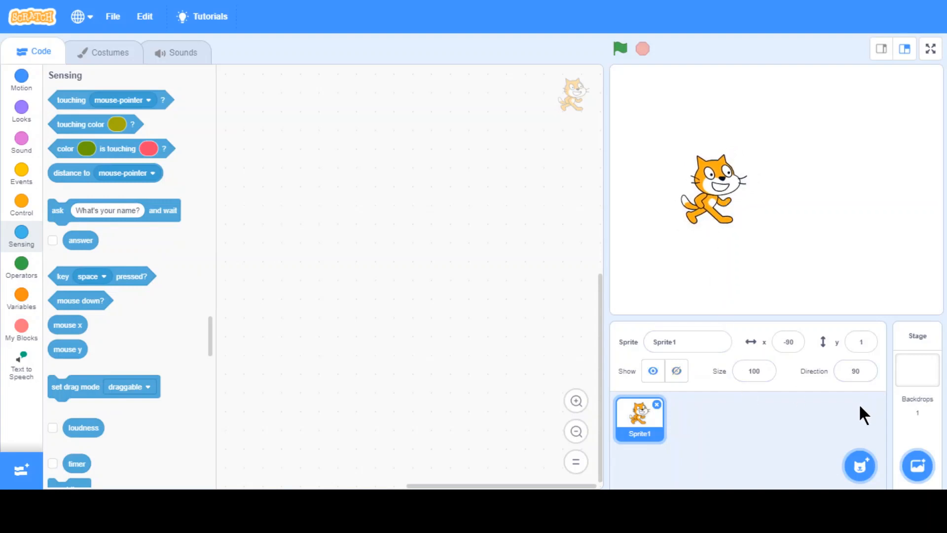
mouse_move(848, 401)
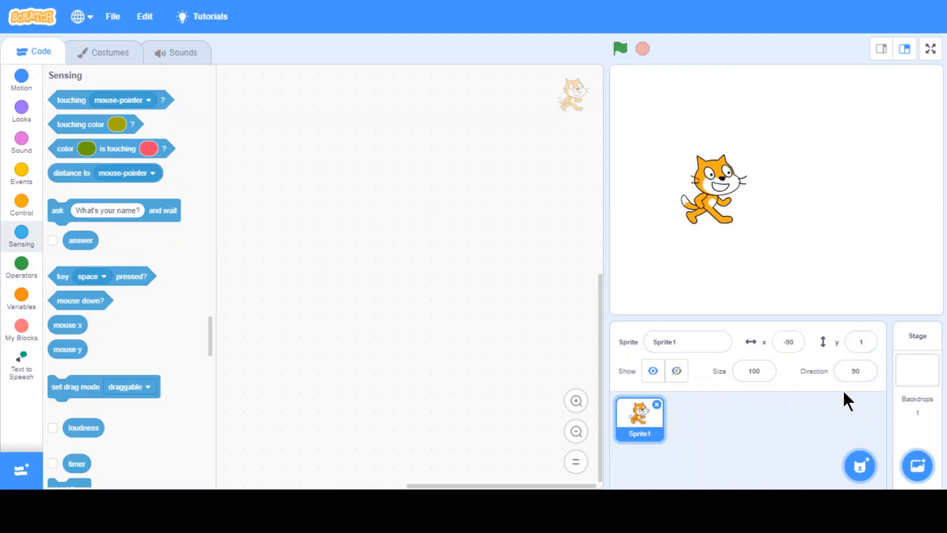
Browse the Choose a Sprite library and add the Andie sprite.
click(858, 465)
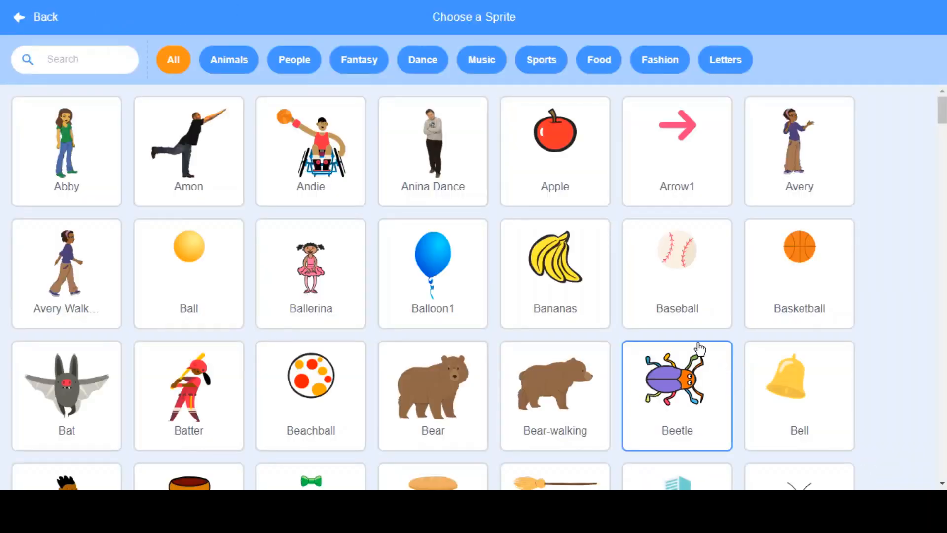
scroll(down, 3)
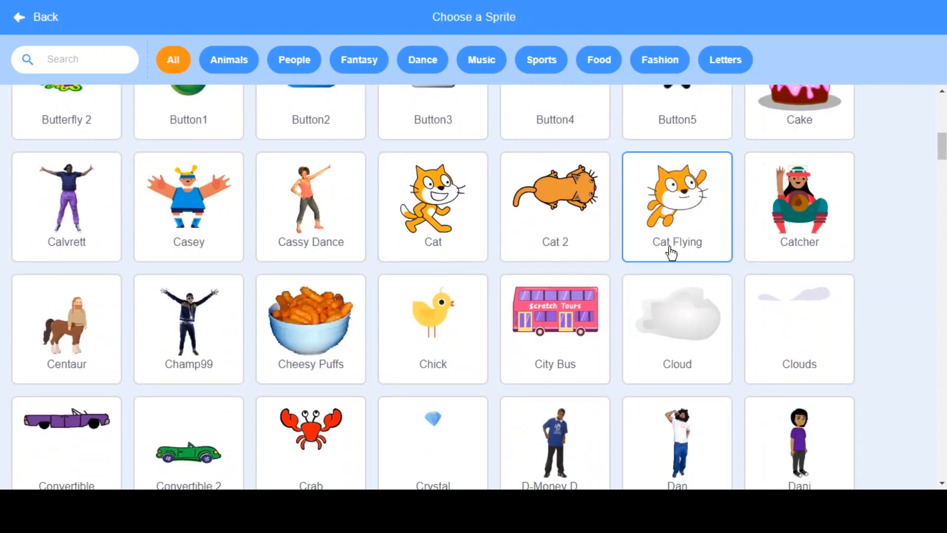
scroll(up, 3)
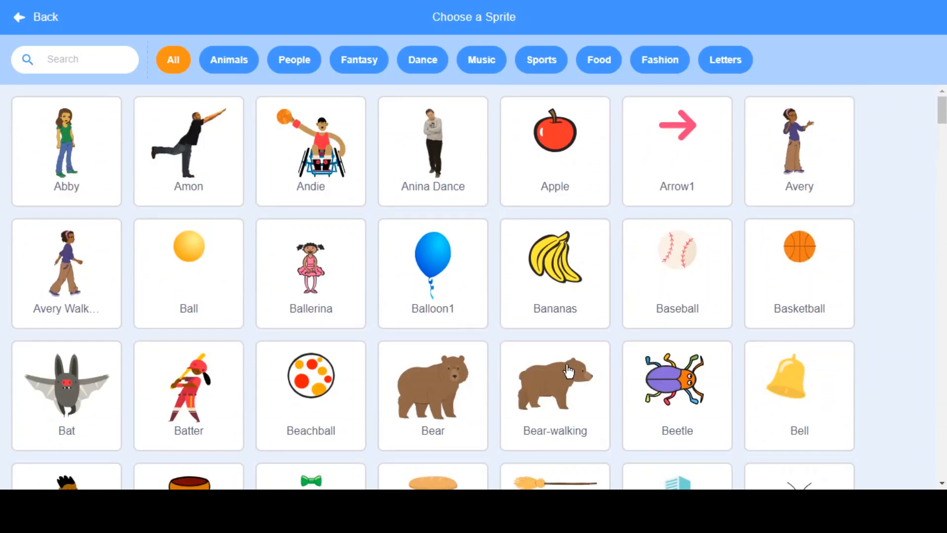
scroll(down, 3)
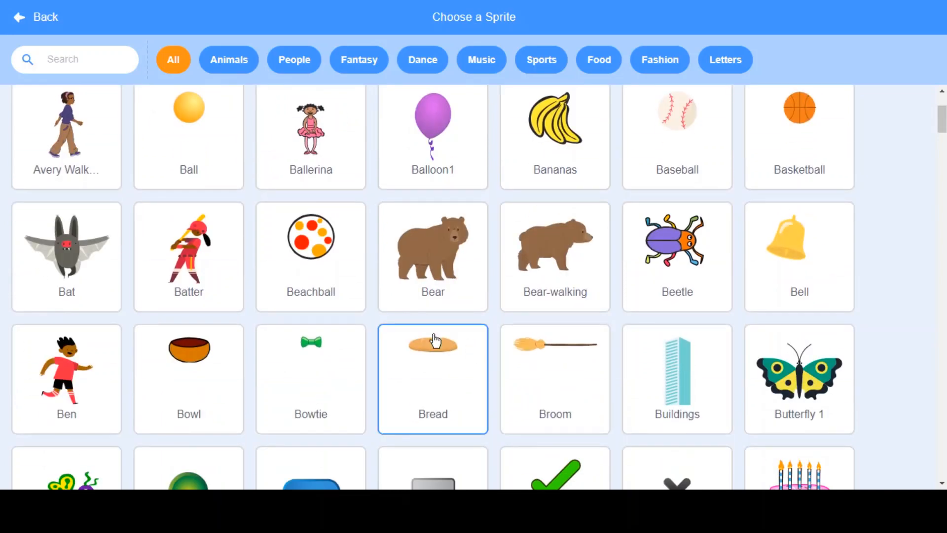
scroll(down, 3)
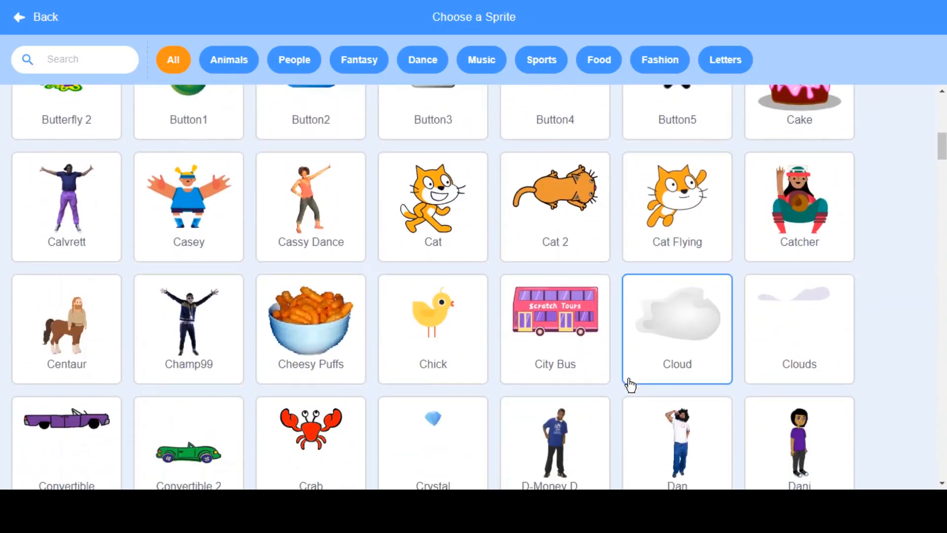
scroll(down, 3)
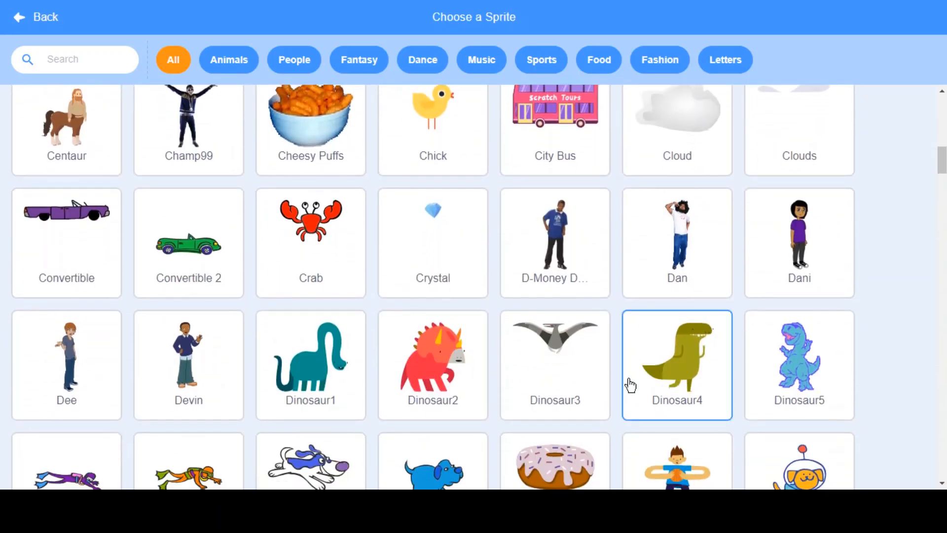
scroll(down, 3)
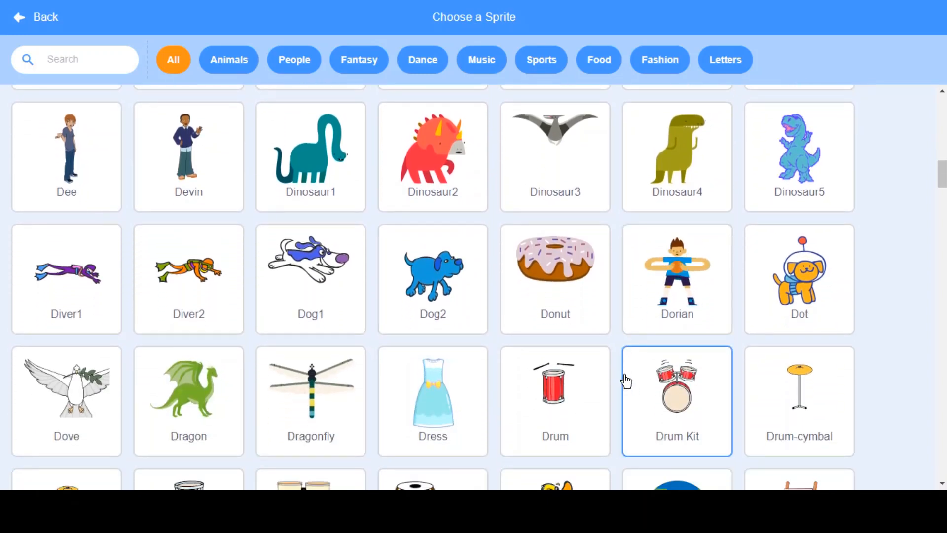
scroll(down, 3)
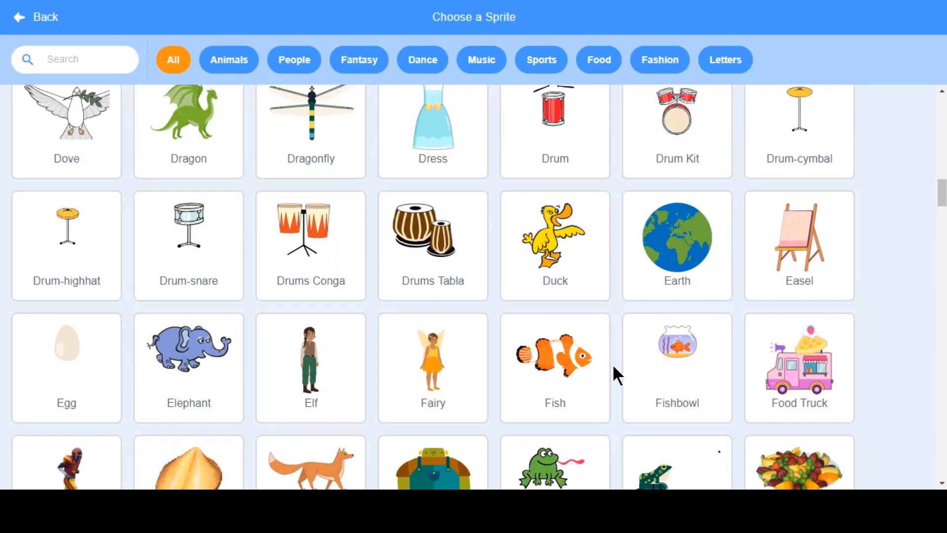
scroll(up, 3)
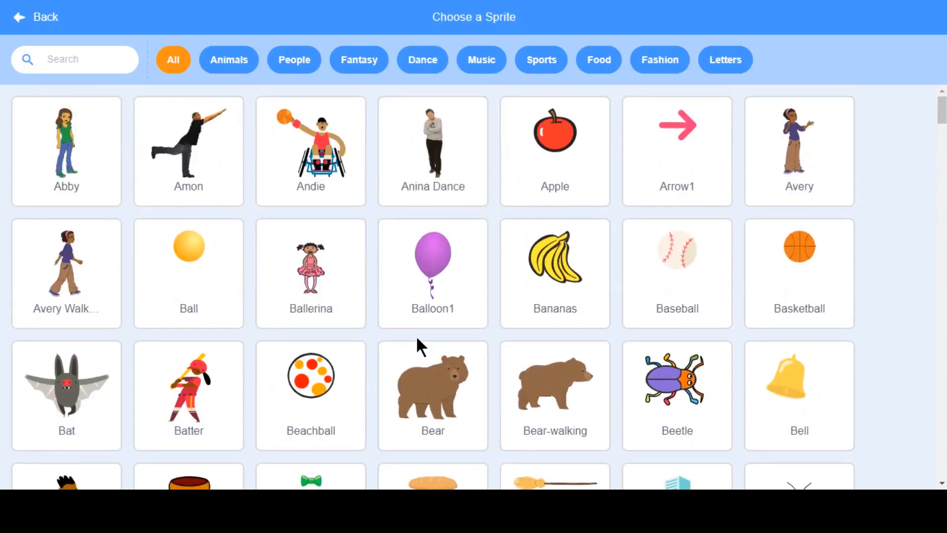
click(310, 151)
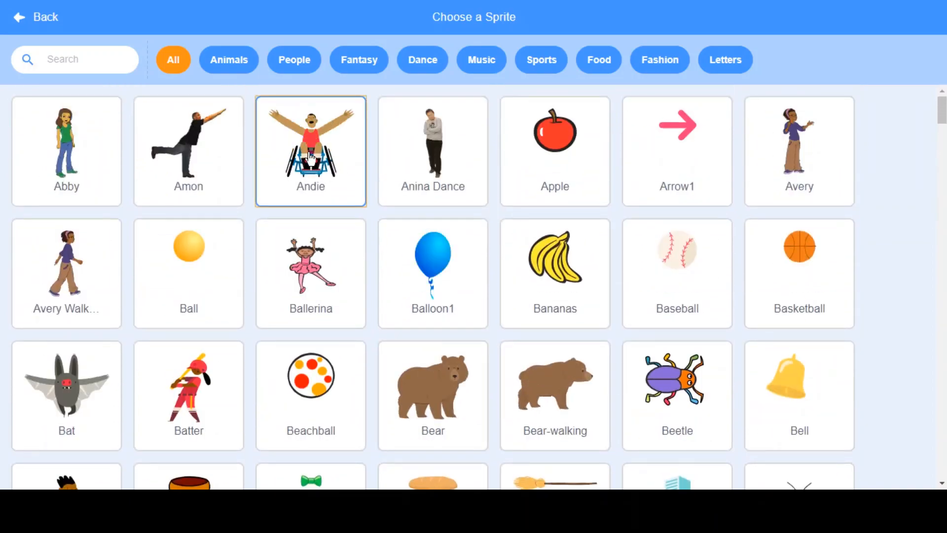
click(310, 151)
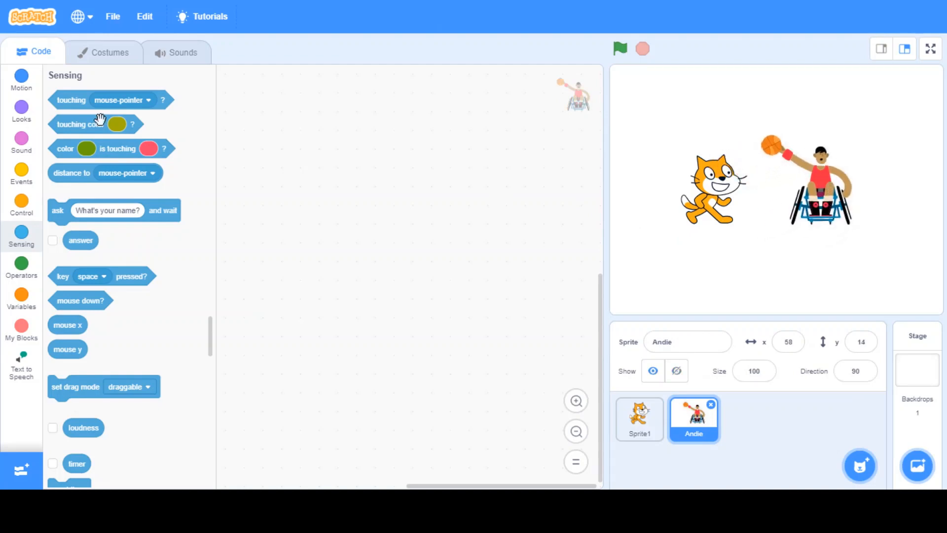
Flip Andie's andie-a costume horizontally, review her other costumes, and return to Code.
click(110, 52)
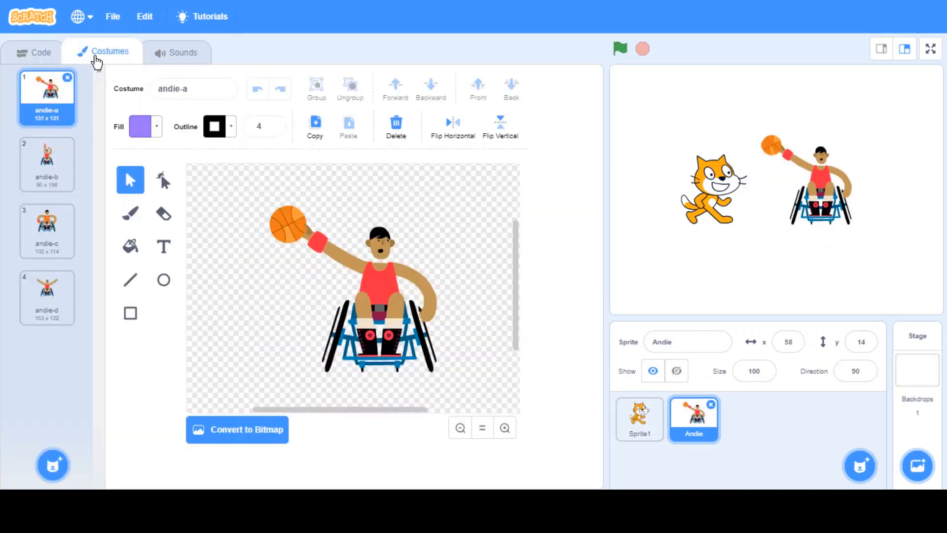
mouse_move(454, 127)
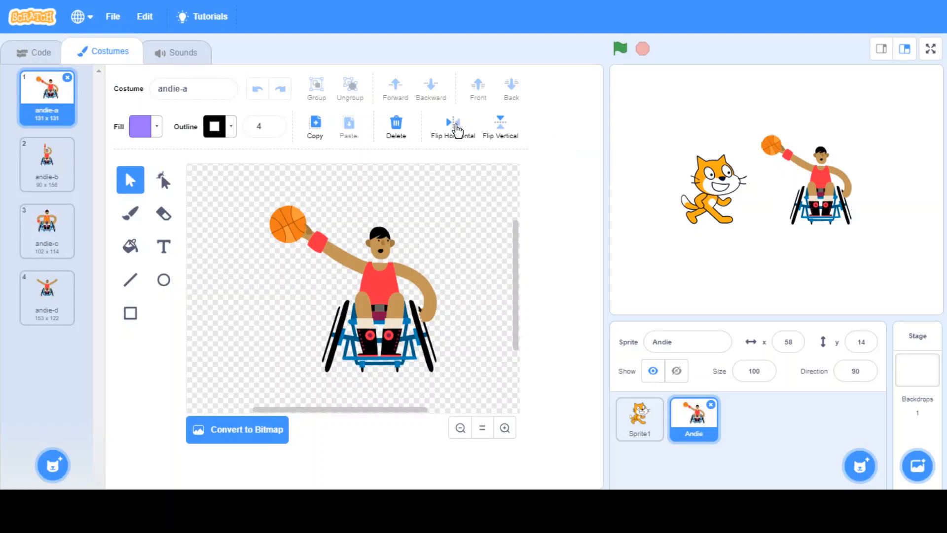
click(452, 122)
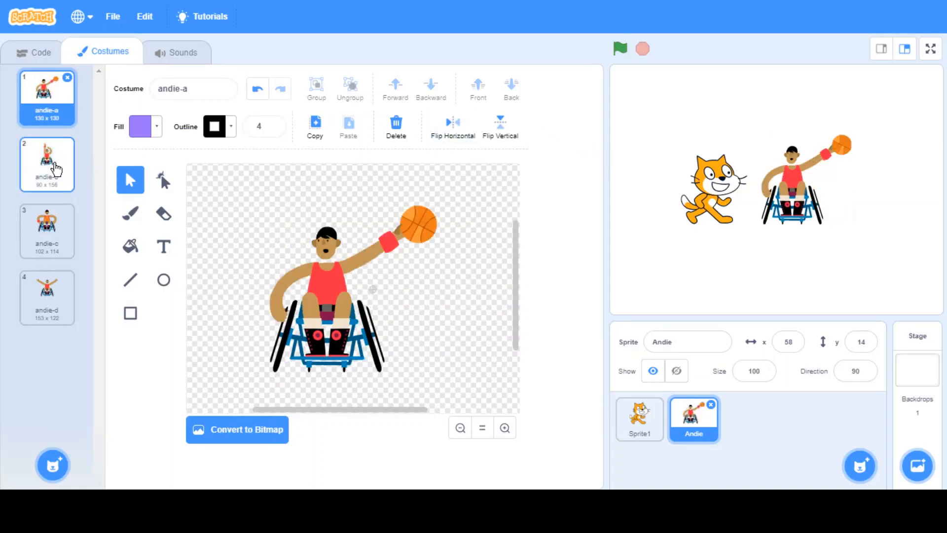
click(46, 231)
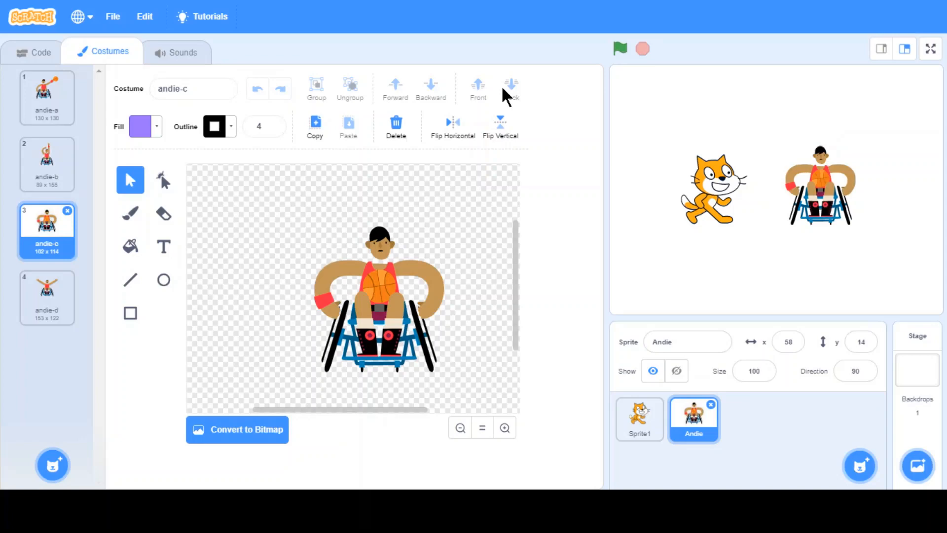
click(46, 297)
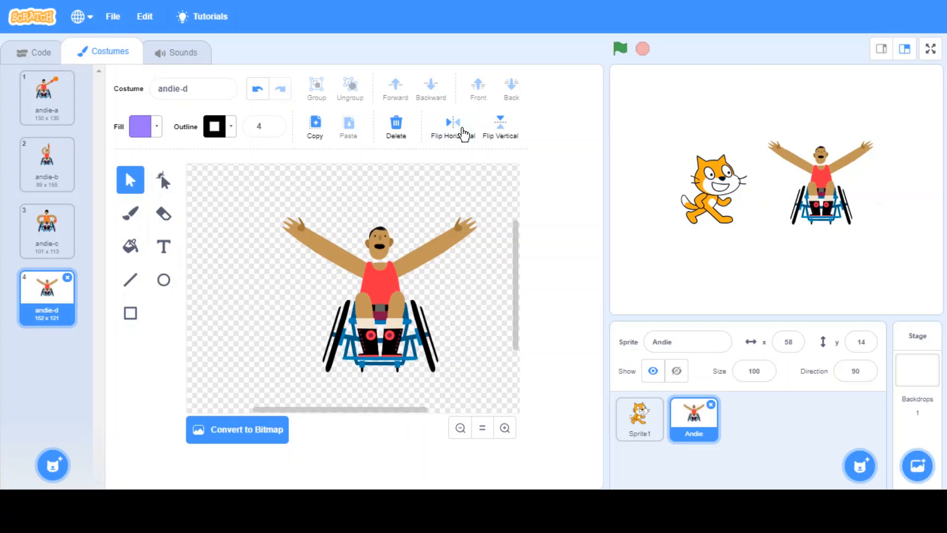
mouse_move(133, 118)
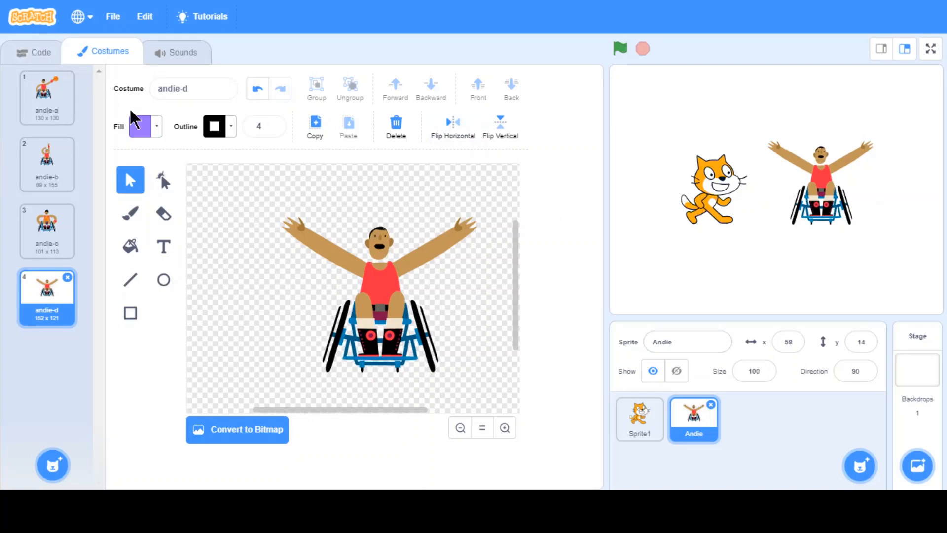
click(33, 52)
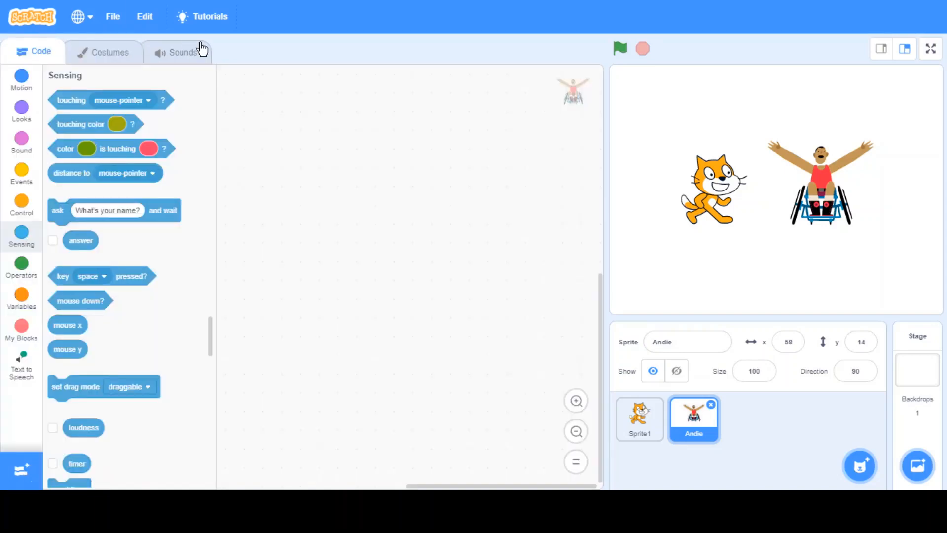
mouse_move(88, 53)
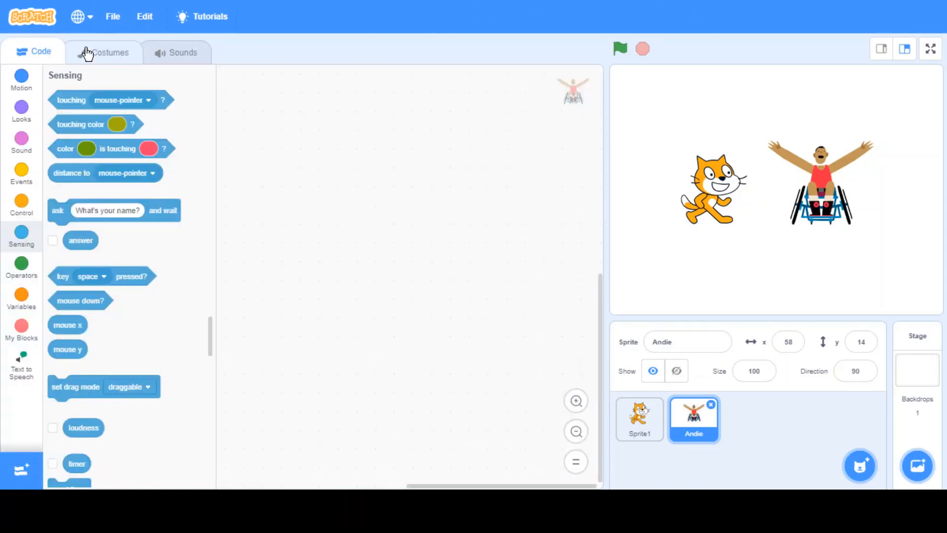
click(109, 52)
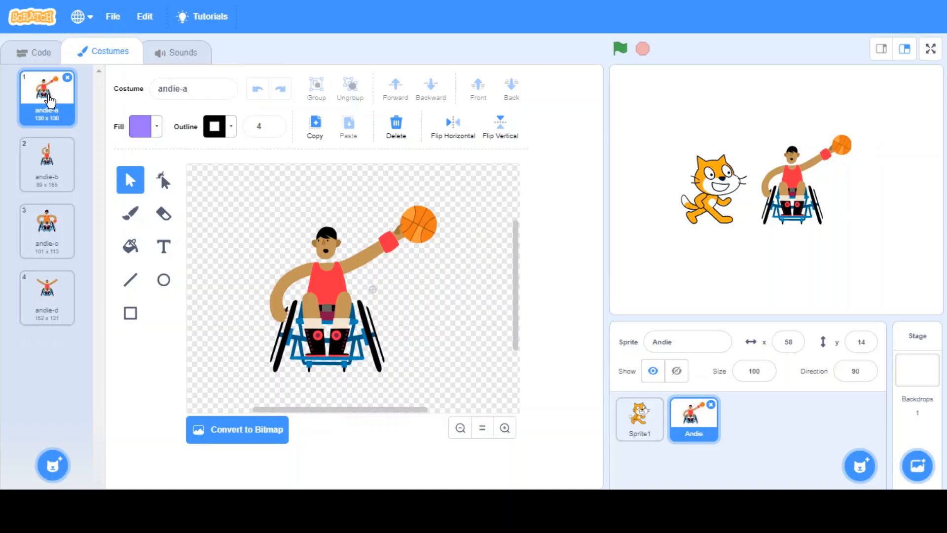
mouse_move(73, 64)
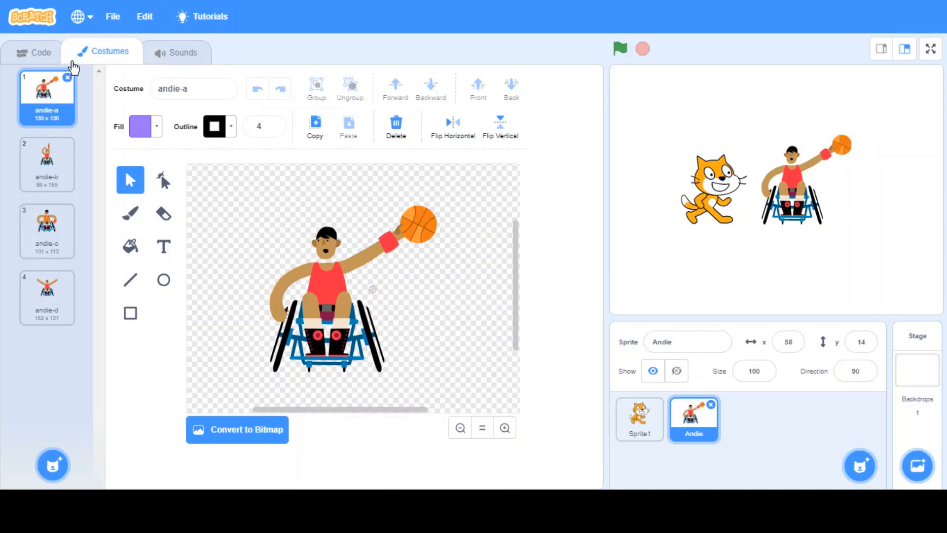
mouse_move(75, 104)
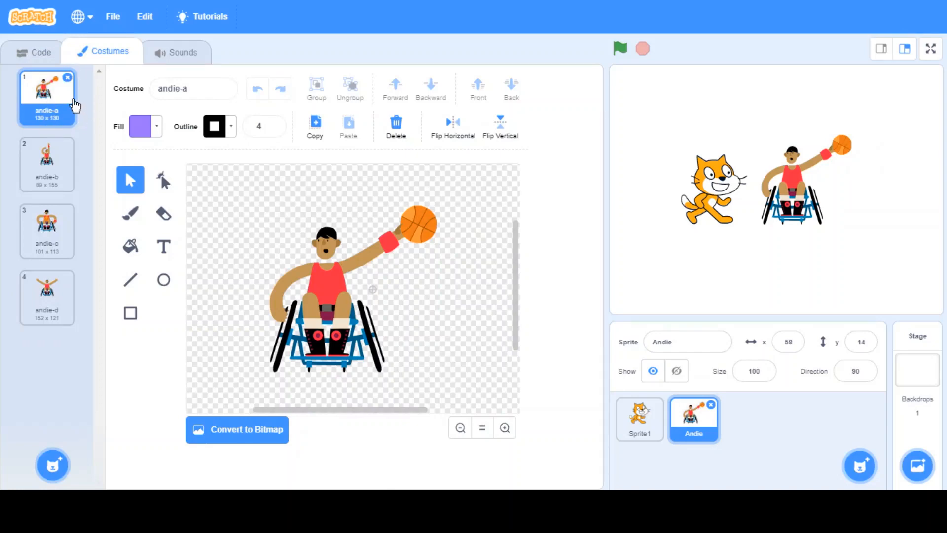
click(35, 52)
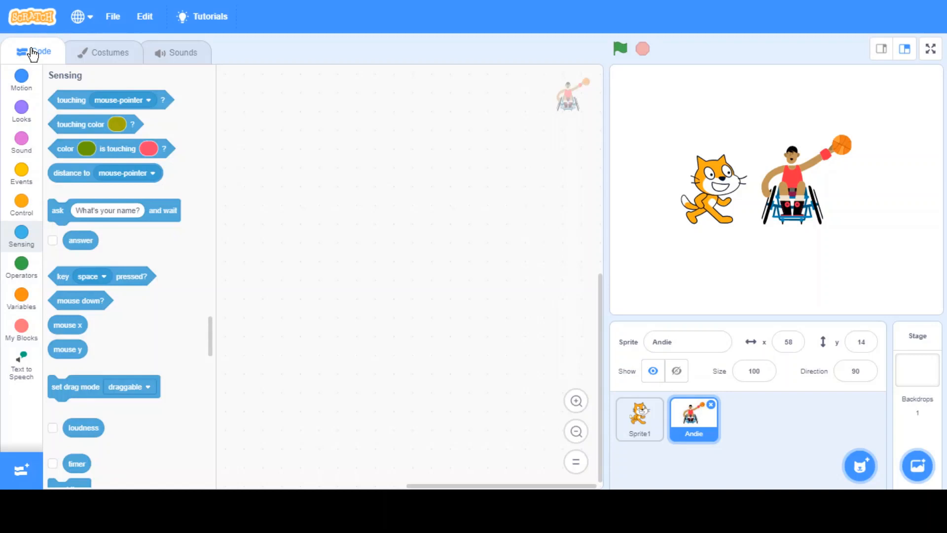
mouse_move(784, 207)
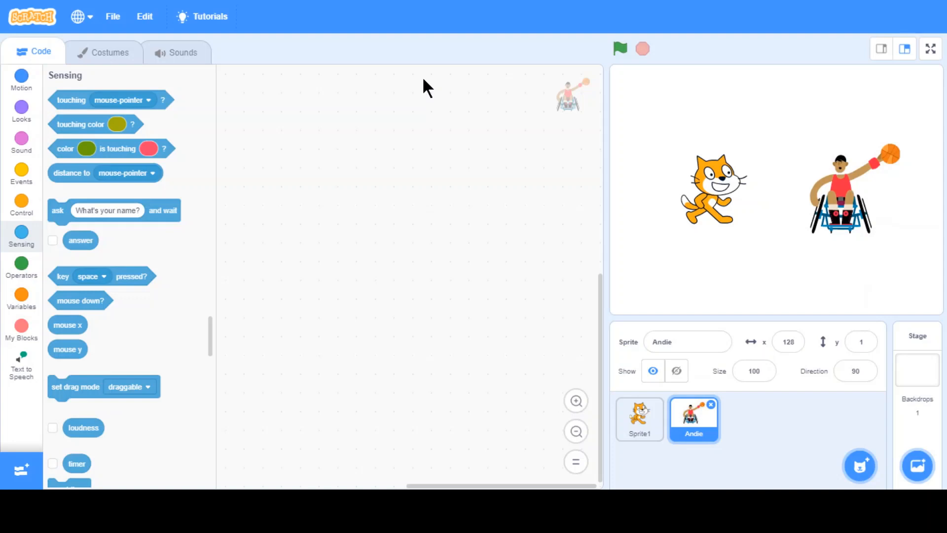
Start Andie's script with 'when flag clicked' and a say-for-2-seconds riddle question.
click(21, 205)
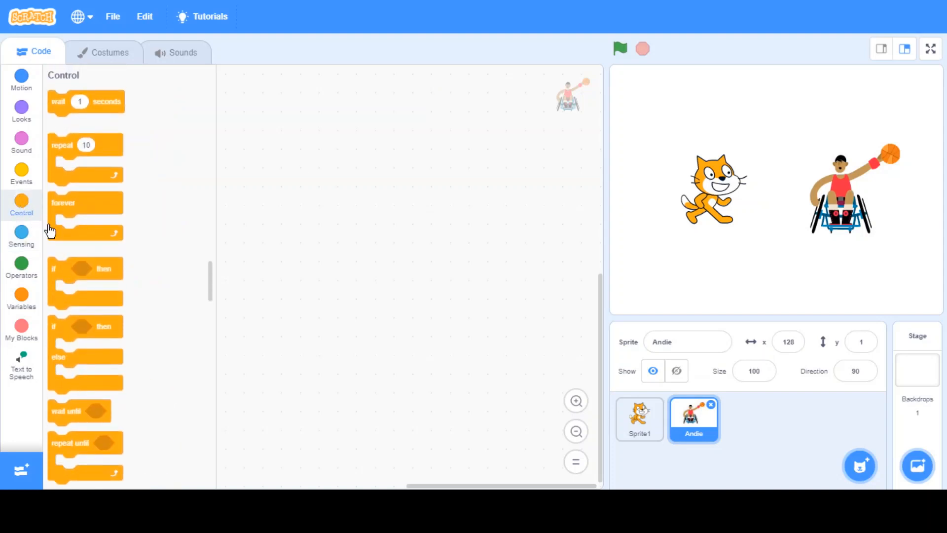
scroll(down, 3)
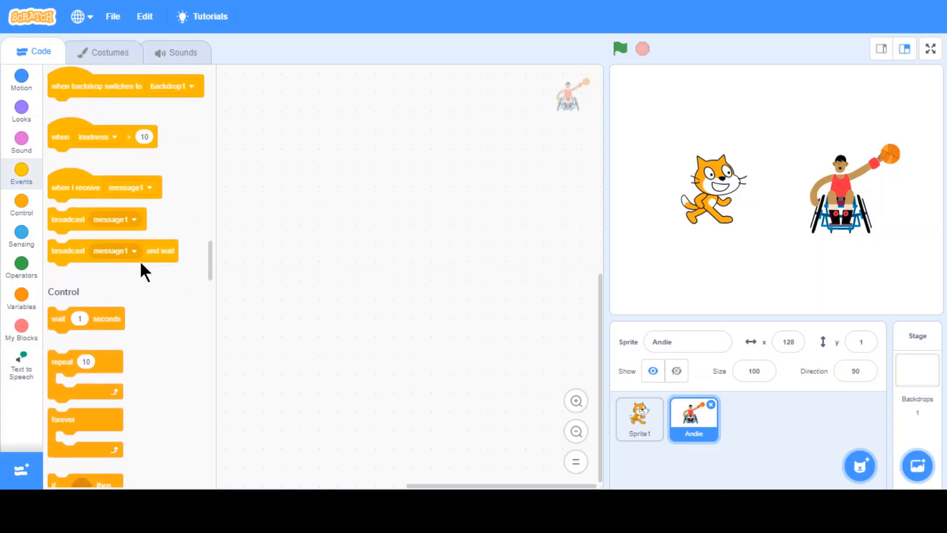
scroll(up, 3)
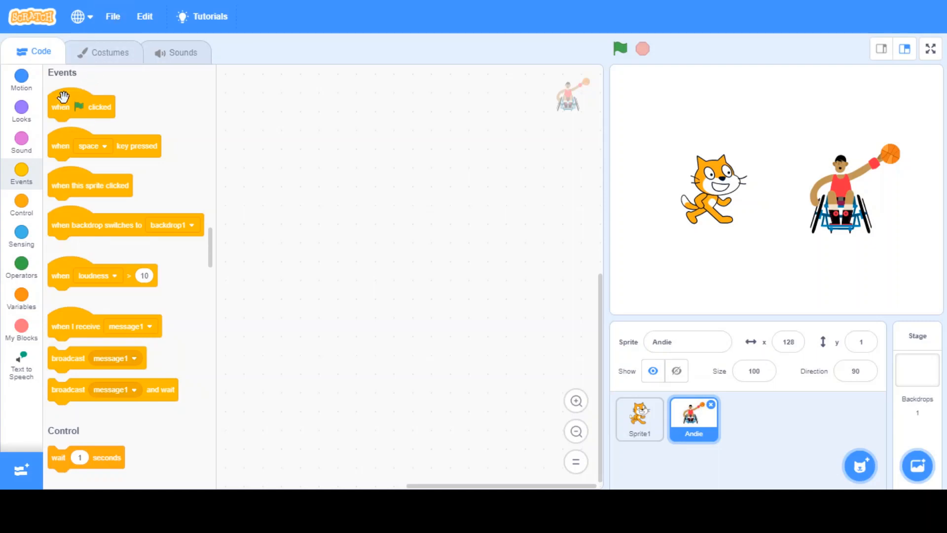
drag(81, 106, 273, 132)
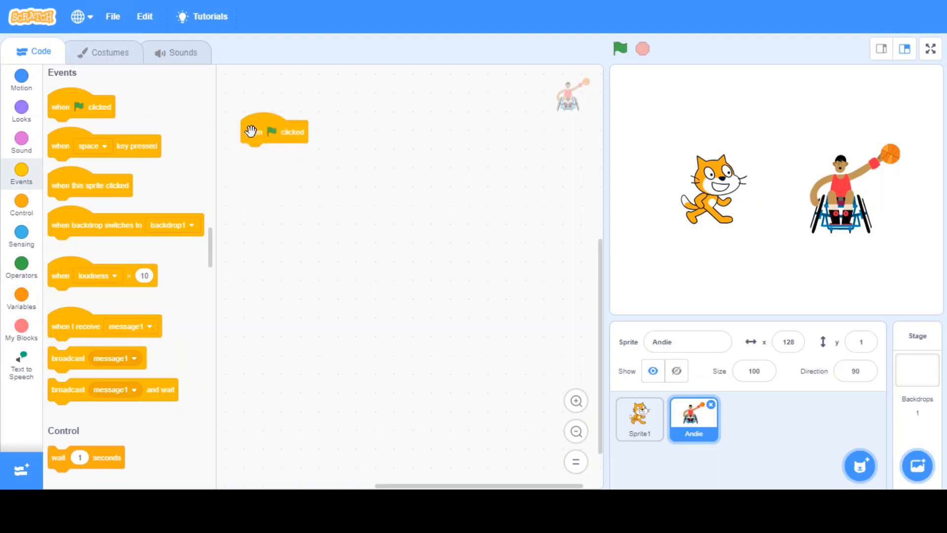
mouse_move(187, 171)
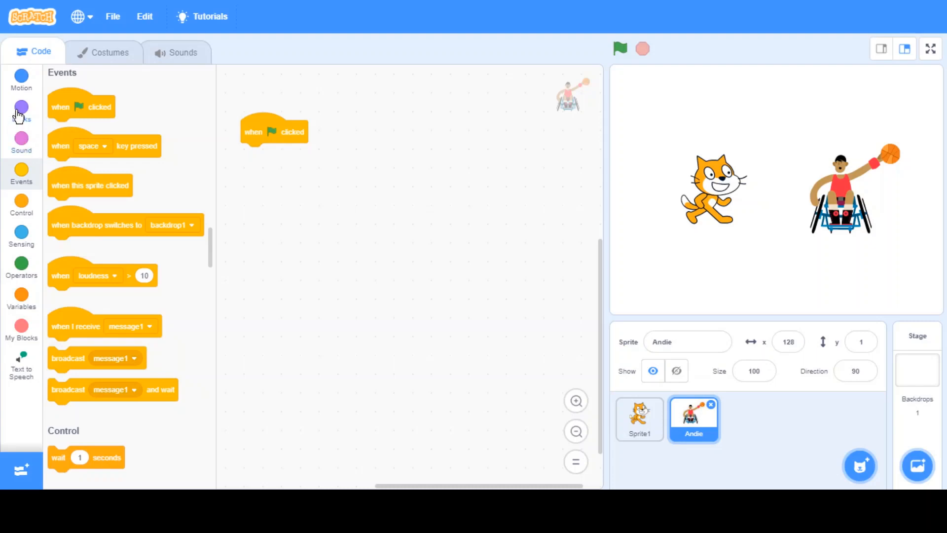
click(21, 108)
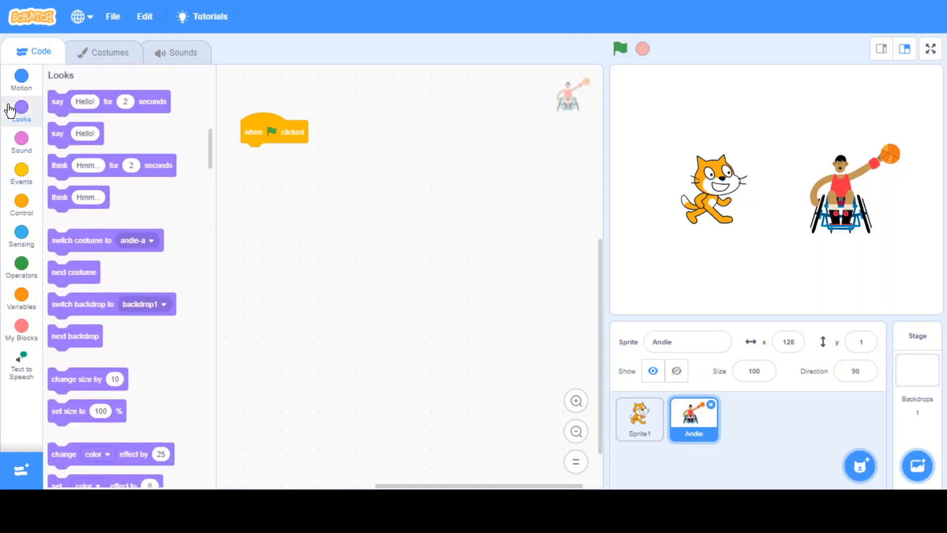
mouse_move(58, 101)
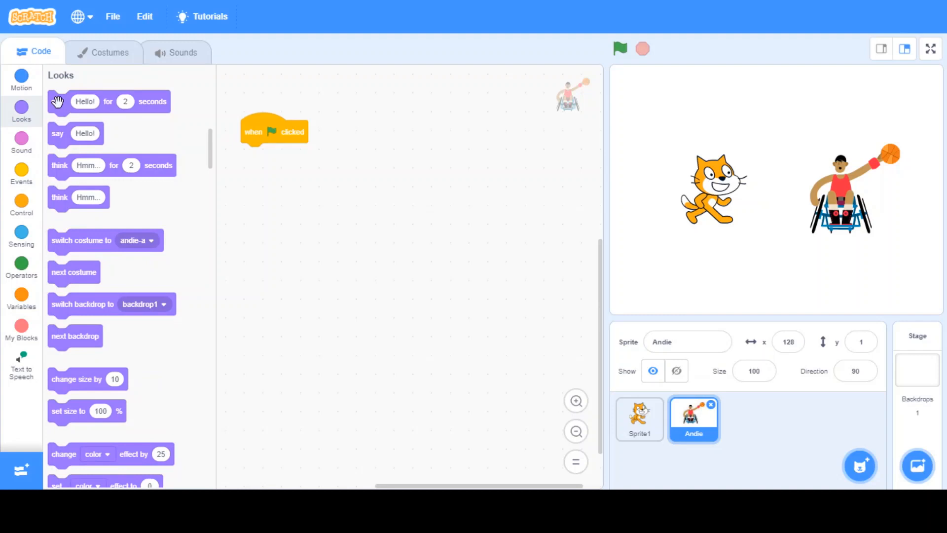
drag(108, 101, 274, 153)
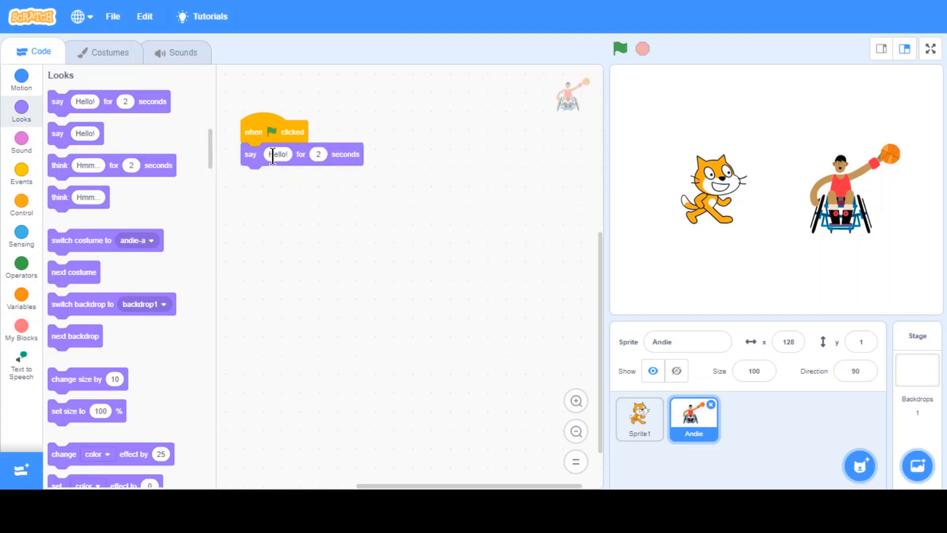
text(hey!)
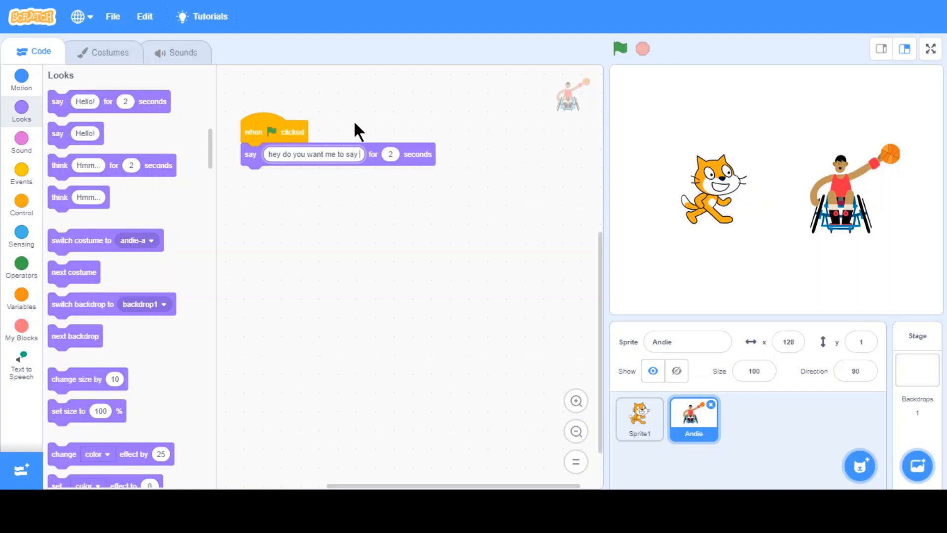
text(a riddle)
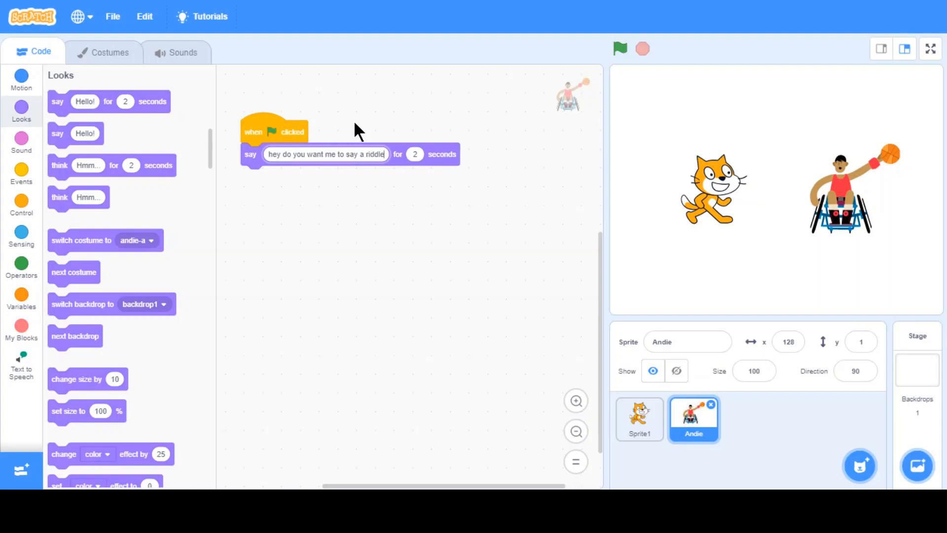
mouse_move(294, 219)
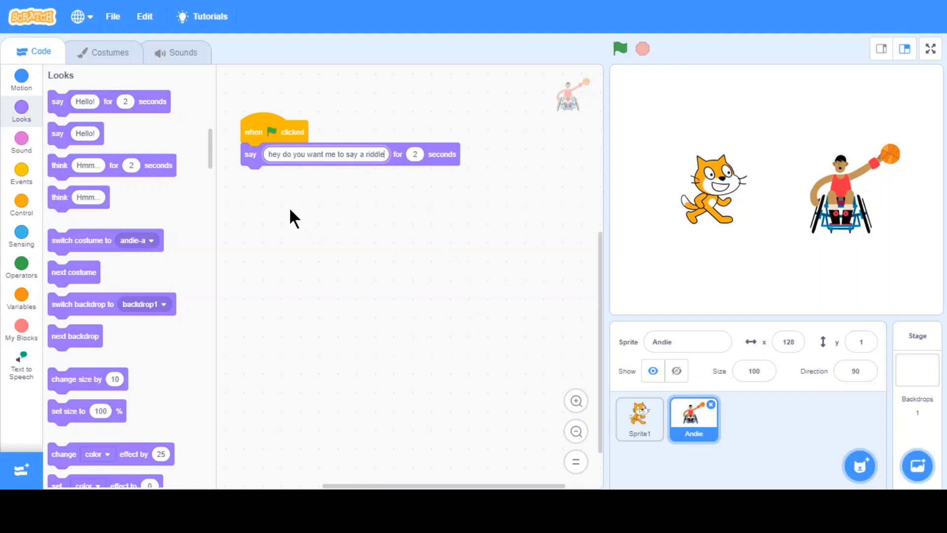
mouse_move(145, 234)
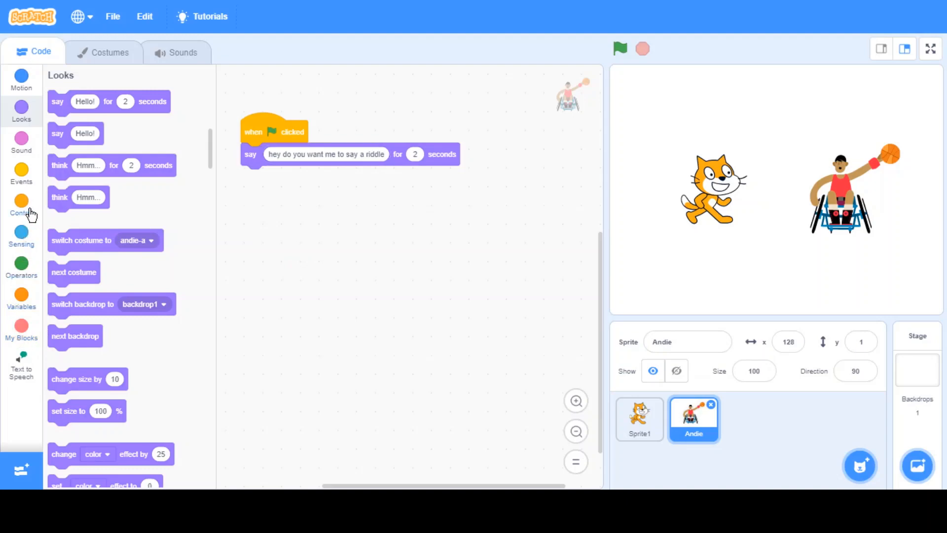
Add a speak block saying 'hey do you want me to say a riddle'.
click(21, 363)
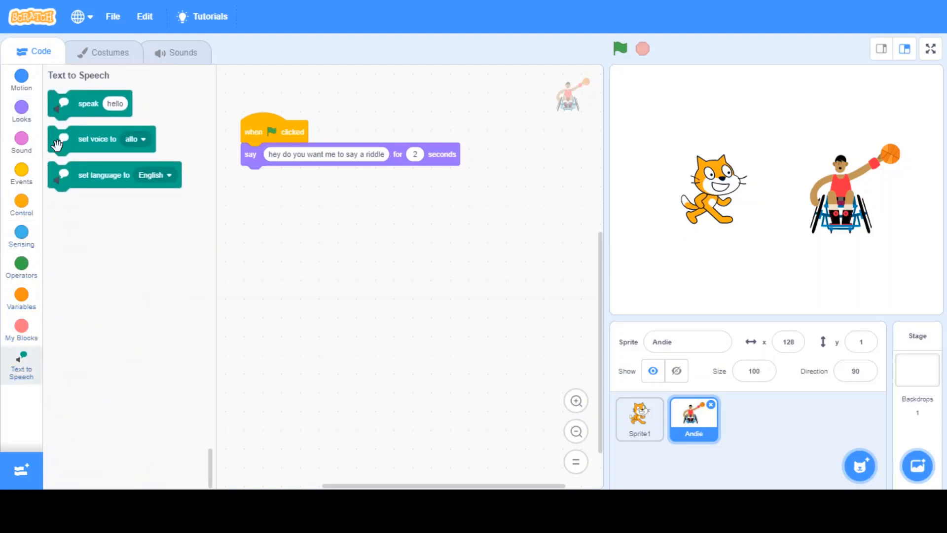
drag(88, 104, 271, 196)
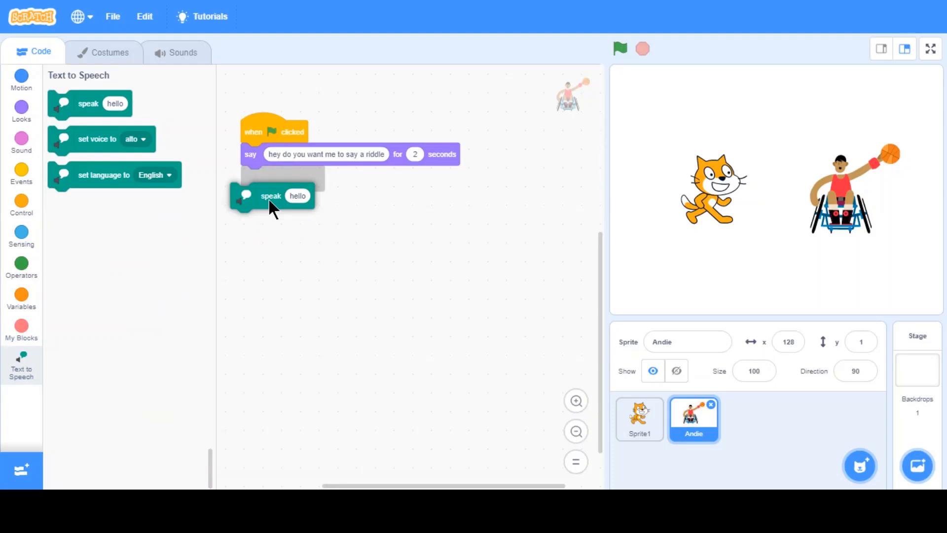
click(326, 154)
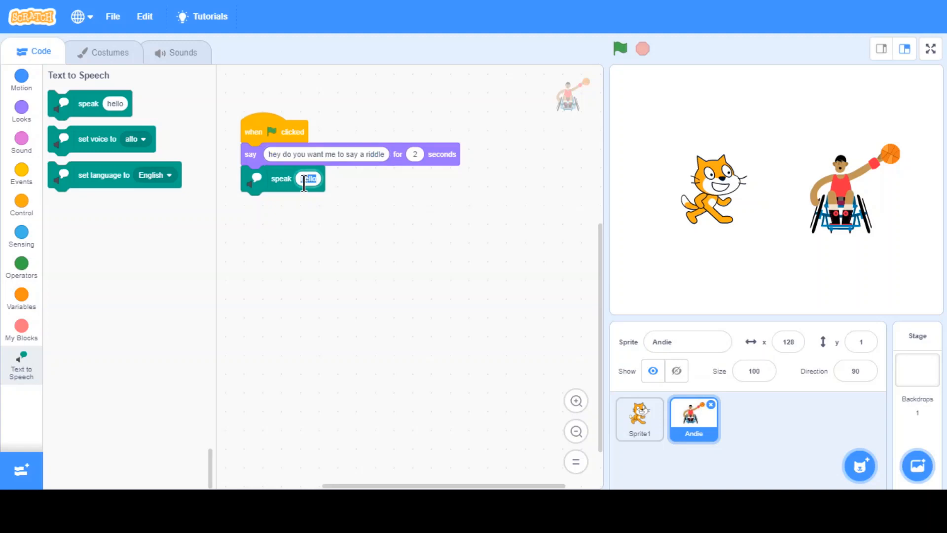
text(hey do you want me to say a riddle)
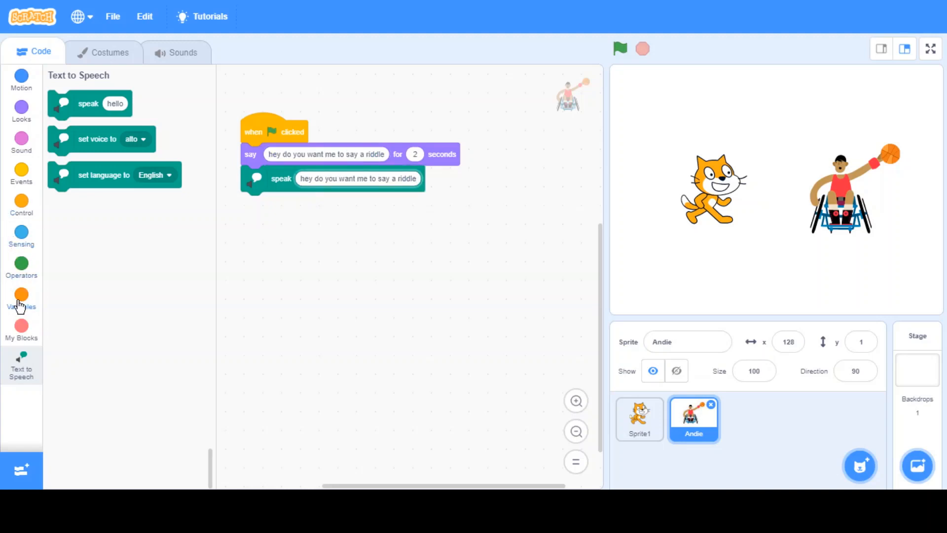
Add a broadcast block with a newly created 'Riddle time' message.
click(21, 174)
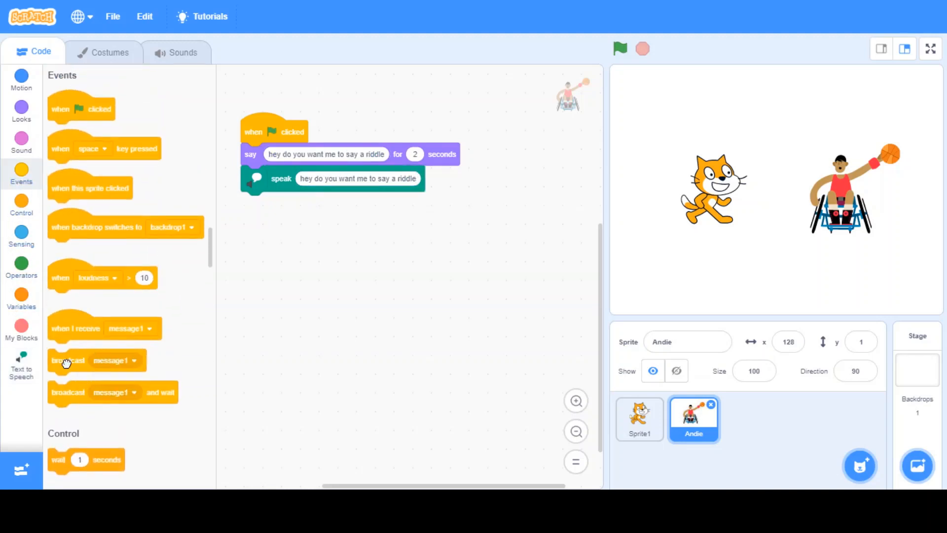
click(327, 202)
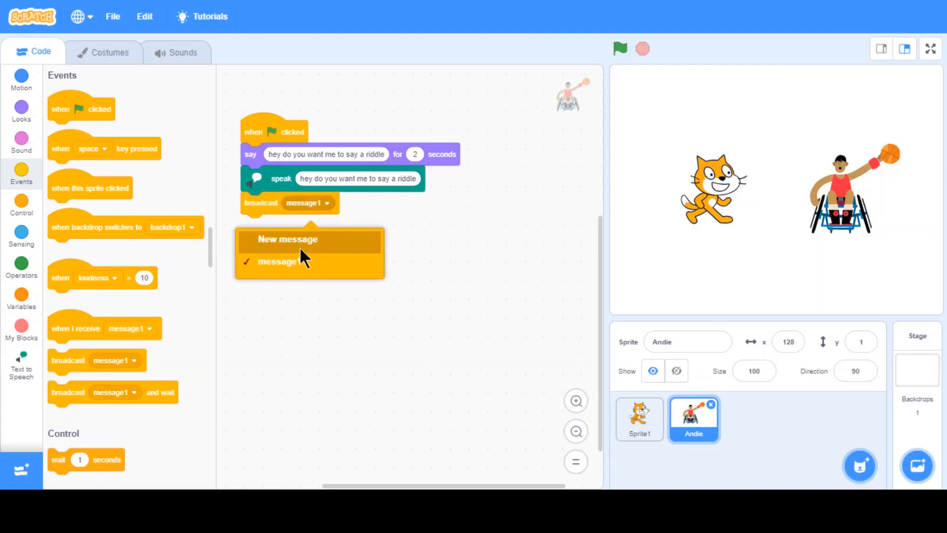
click(288, 239)
text(Ridde ti)
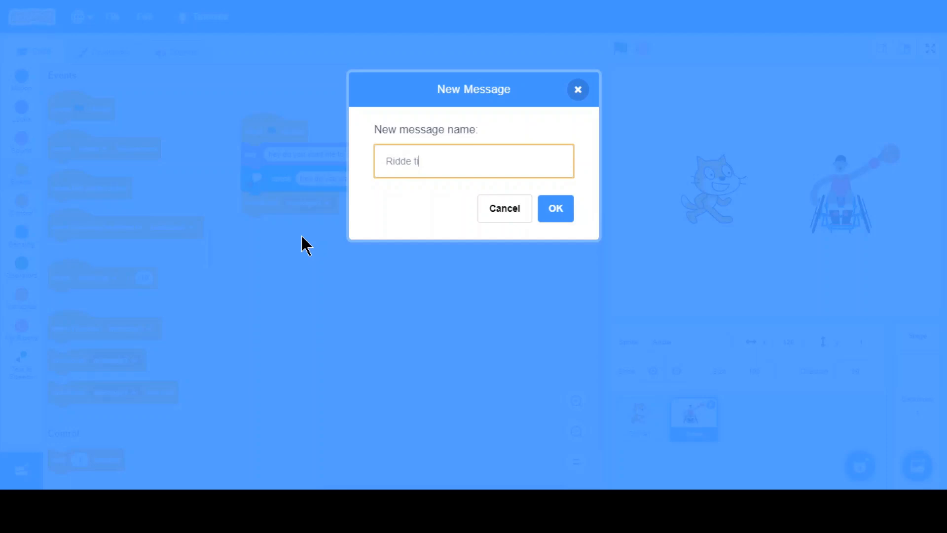
click(554, 207)
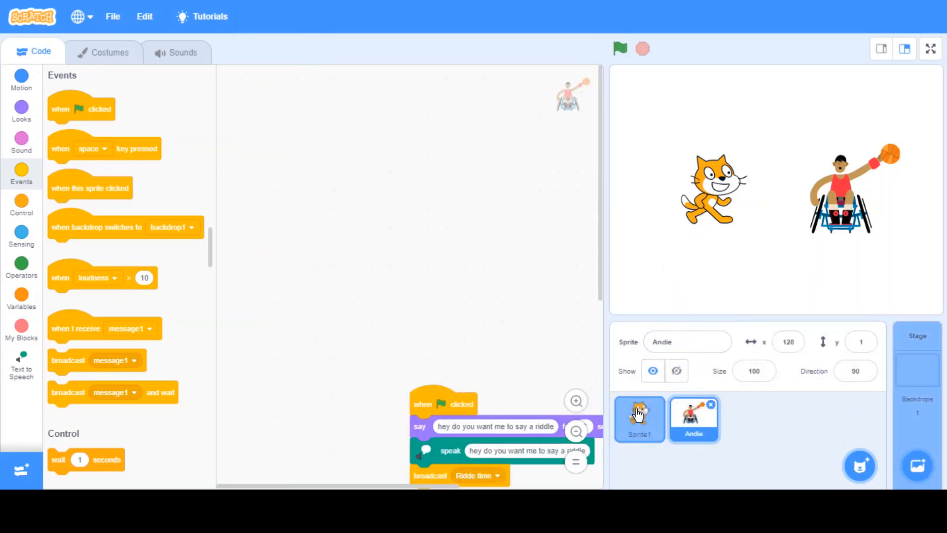
Copy the riddle script to the cat, delete it from Andie, and add a 'when I receive Riddle time' hat.
click(639, 419)
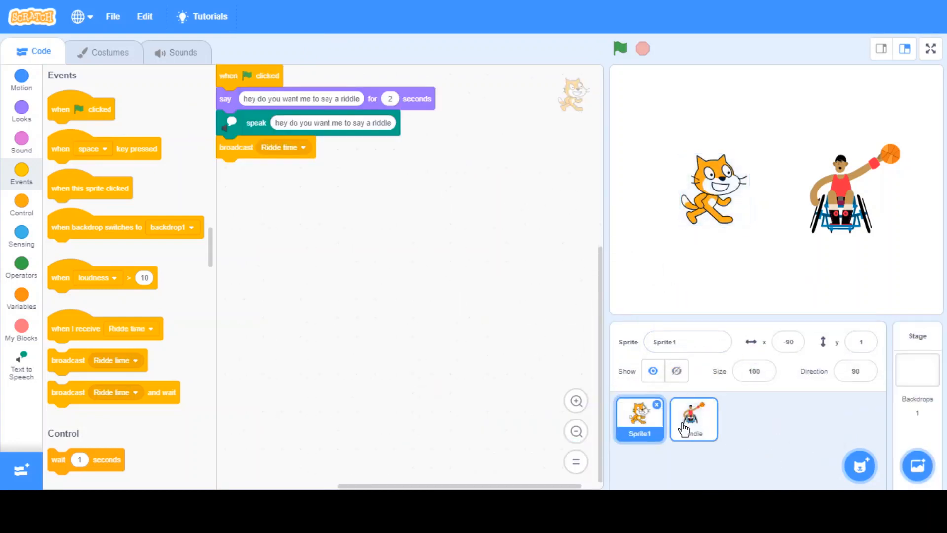
click(693, 420)
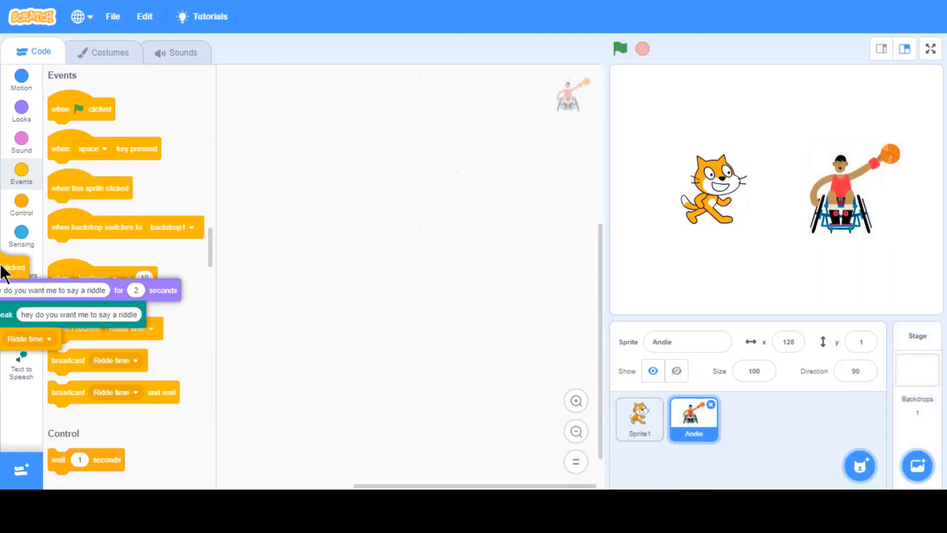
click(639, 419)
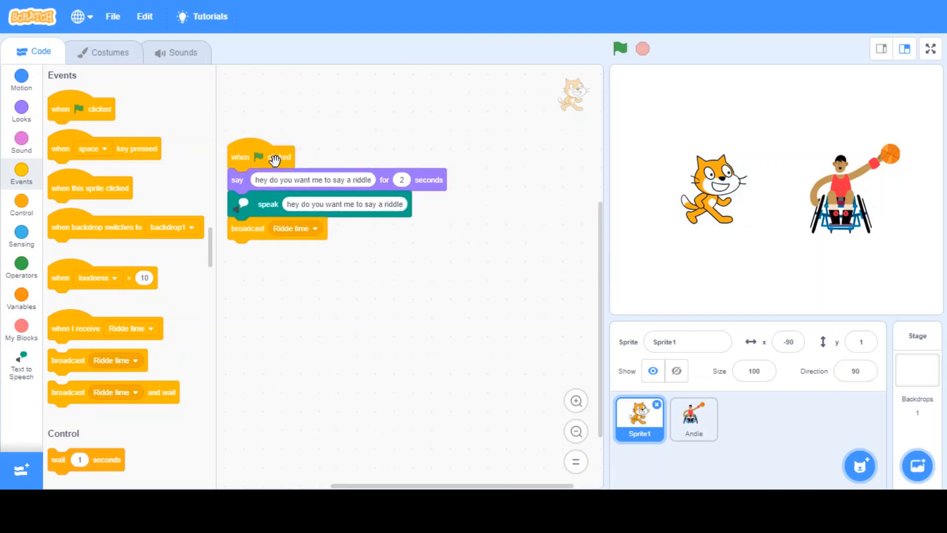
mouse_move(693, 419)
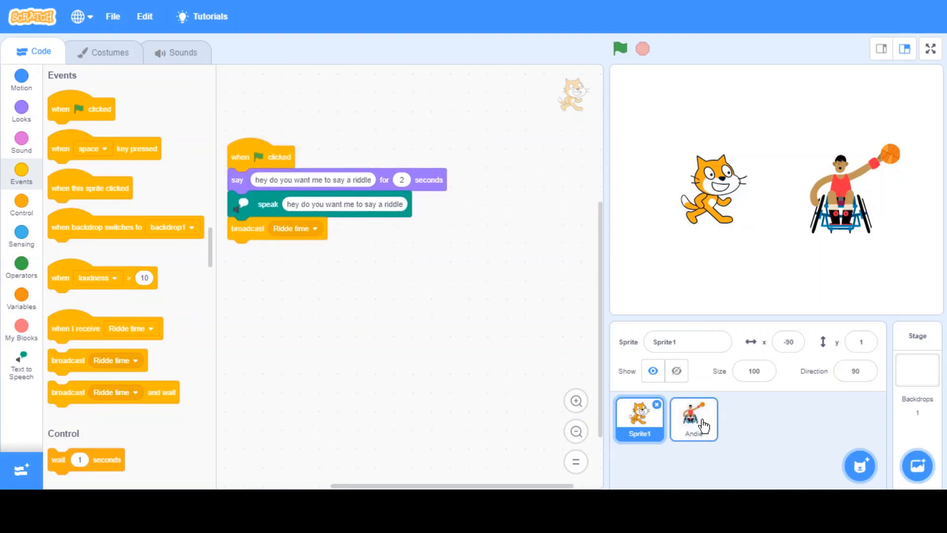
click(693, 419)
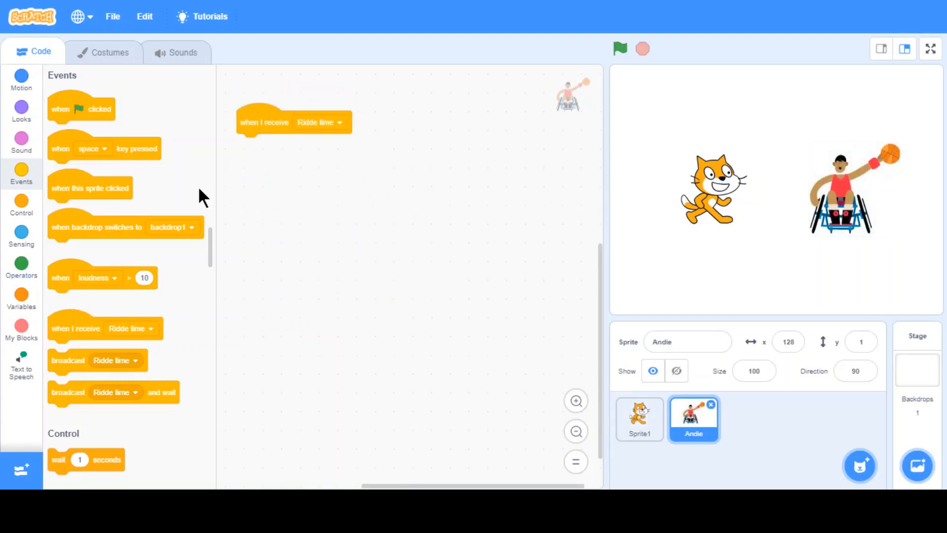
Under Andie's receiver, add a say block and a speak block reading 'Alright', then select the cat.
click(21, 112)
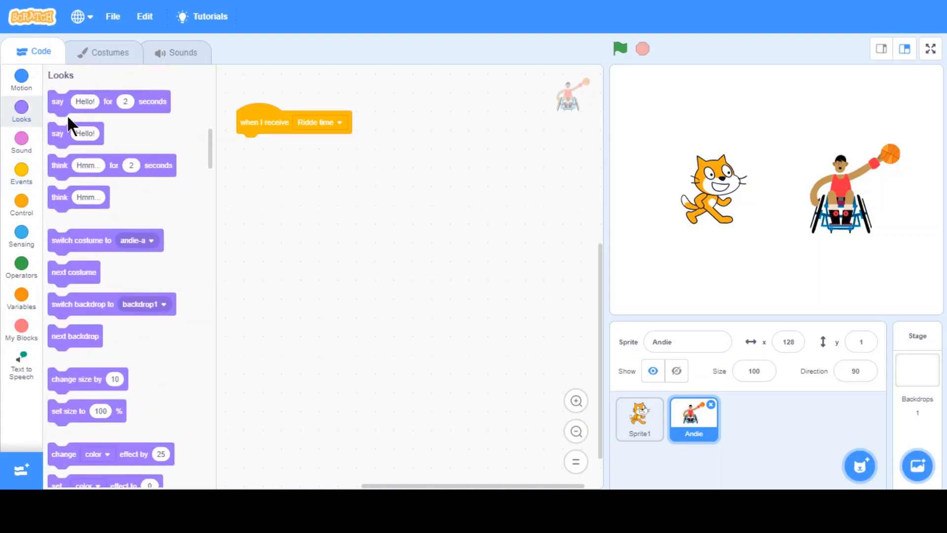
drag(108, 101, 274, 145)
text(Alright)
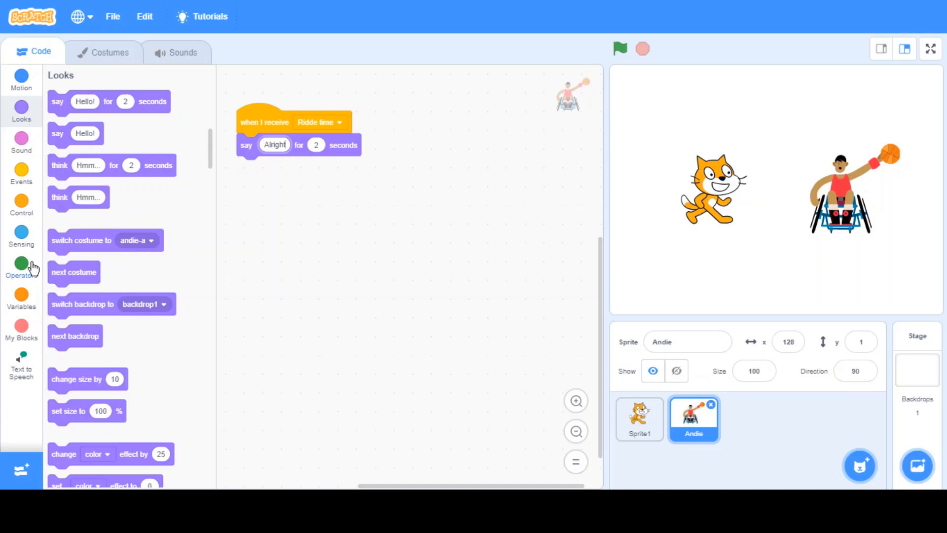
click(21, 362)
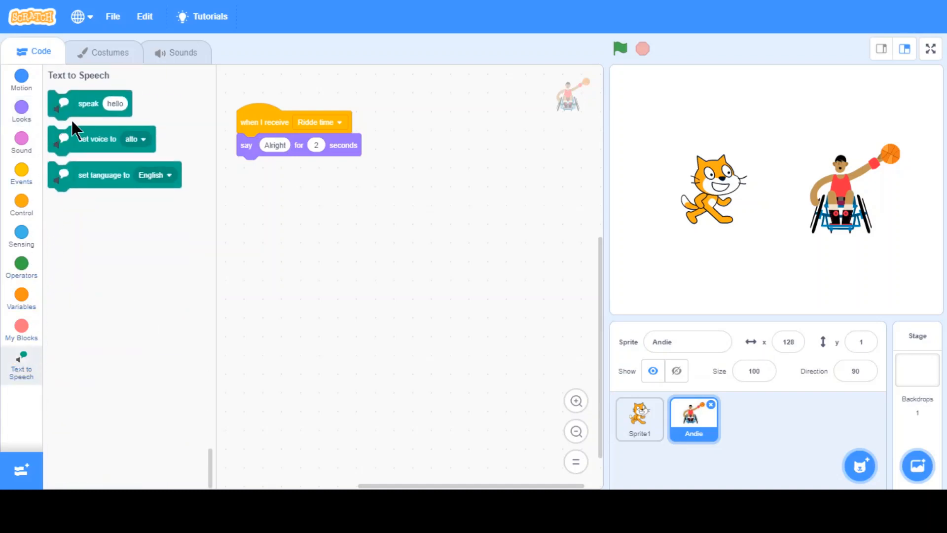
drag(89, 103, 278, 169)
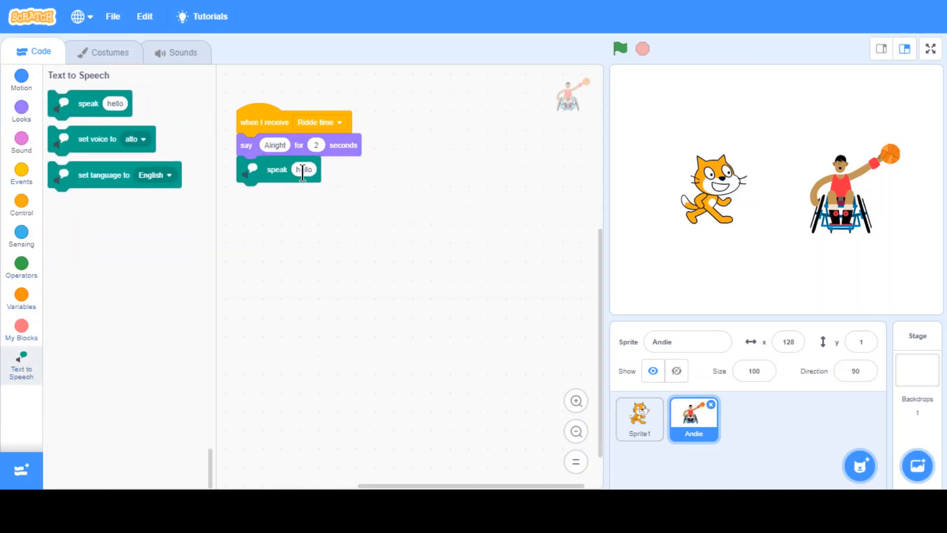
double_click(304, 169)
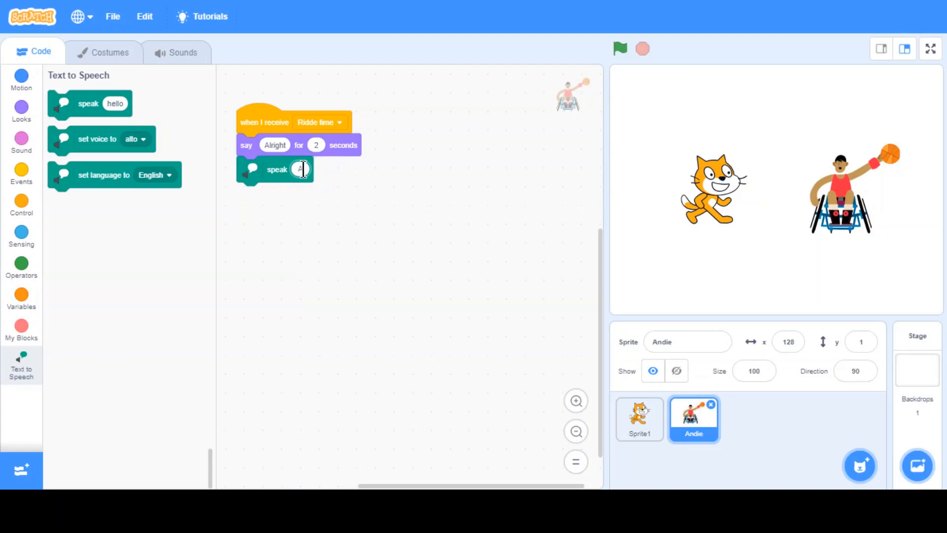
text(Alright)
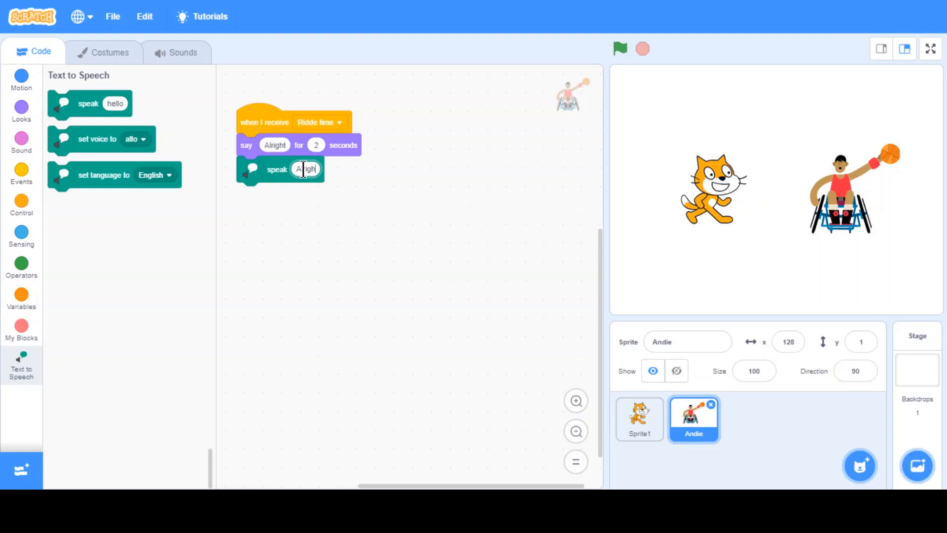
click(476, 254)
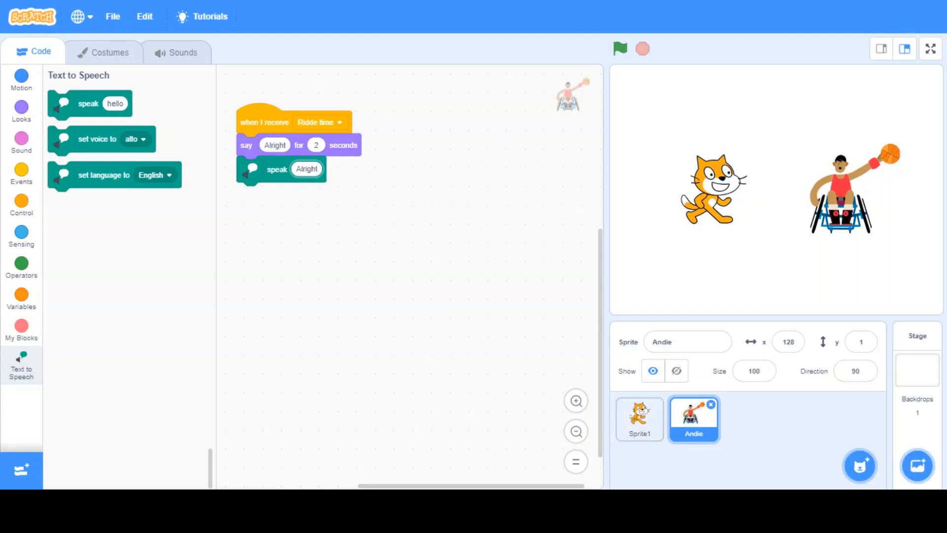
mouse_move(486, 396)
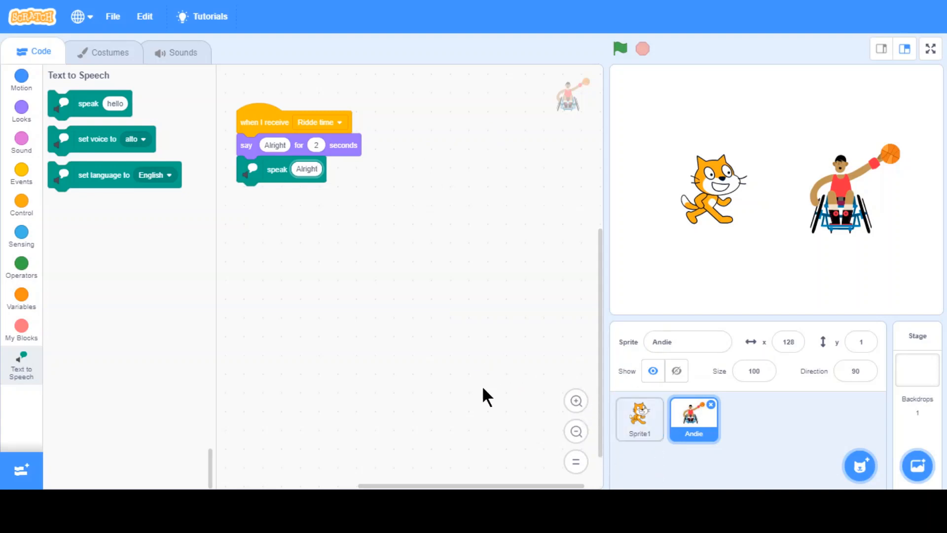
mouse_move(465, 364)
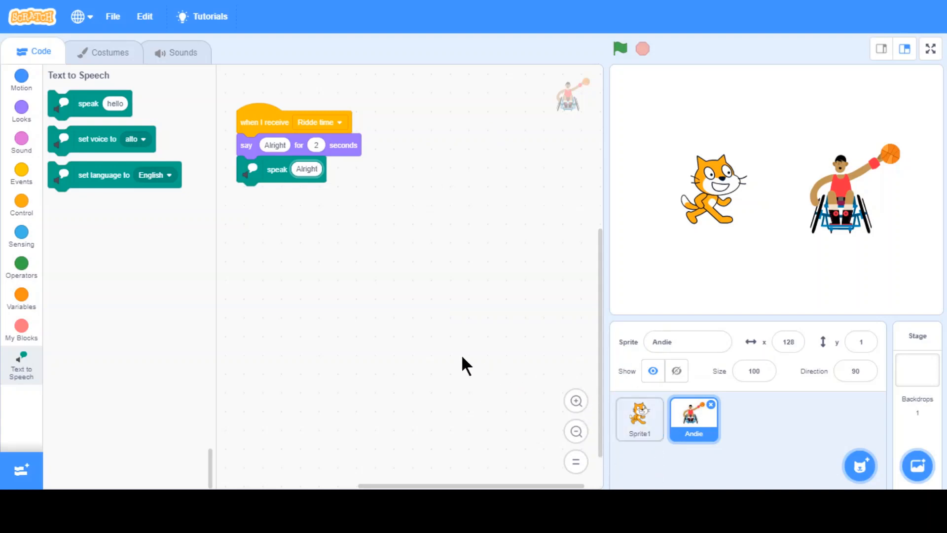
mouse_move(408, 301)
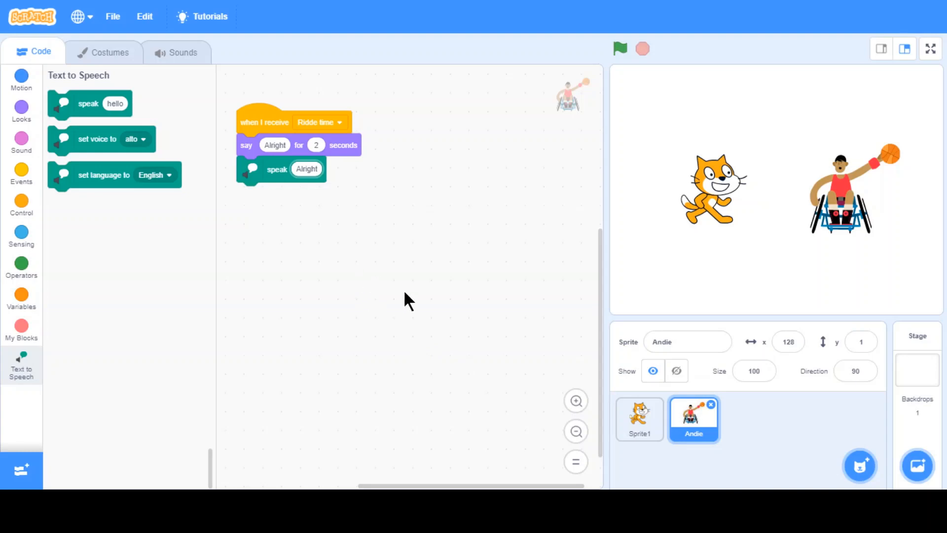
mouse_move(395, 265)
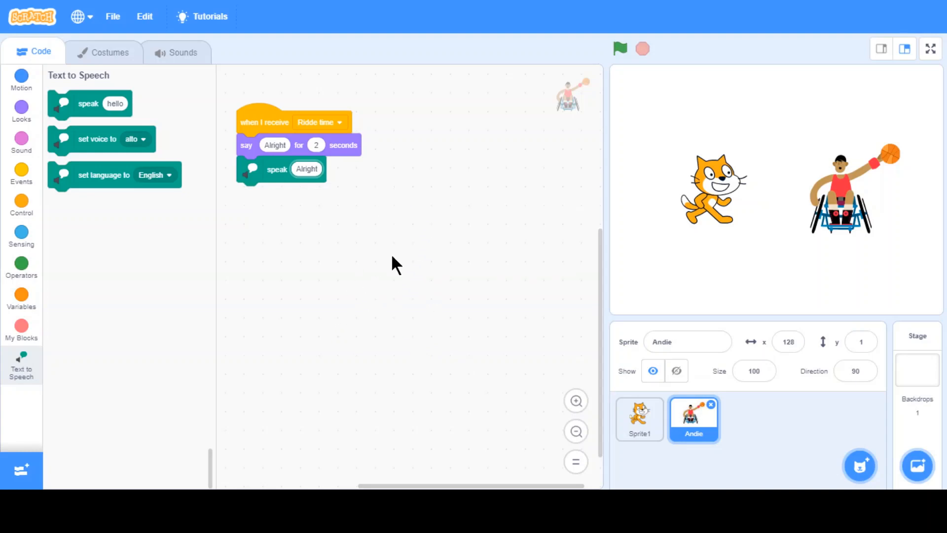
mouse_move(666, 343)
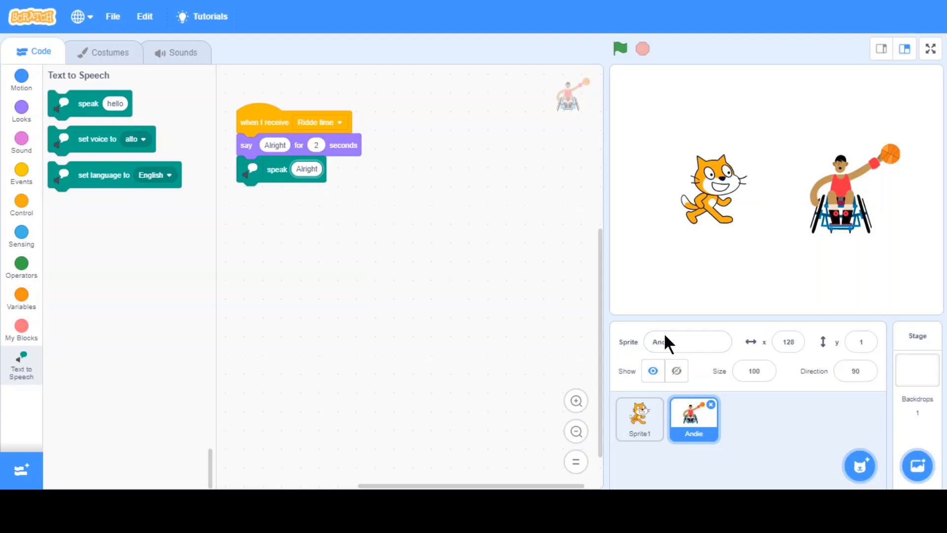
click(638, 420)
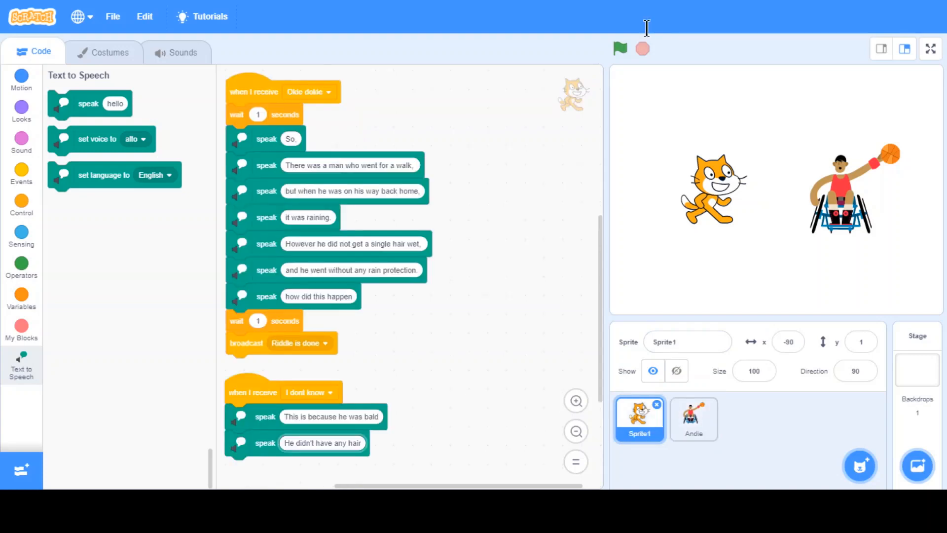
mouse_move(549, 251)
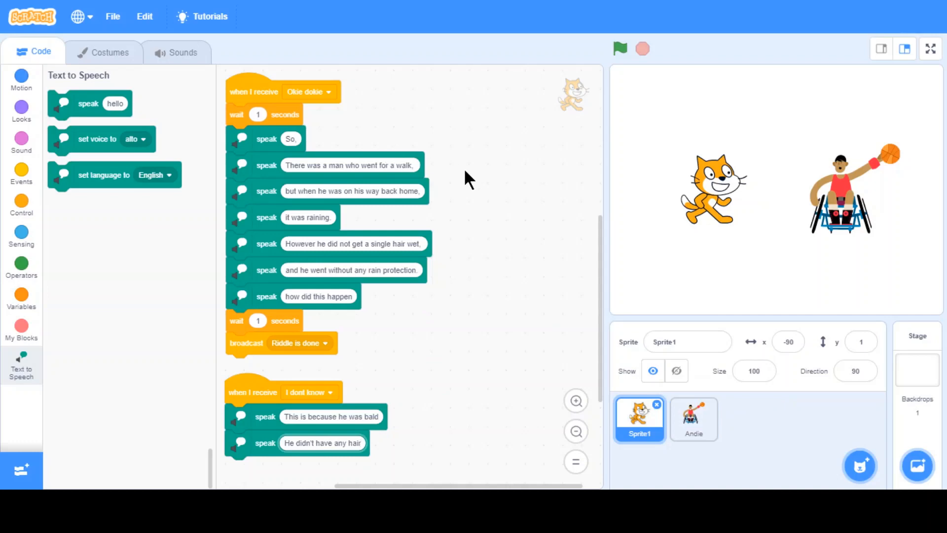
mouse_move(482, 140)
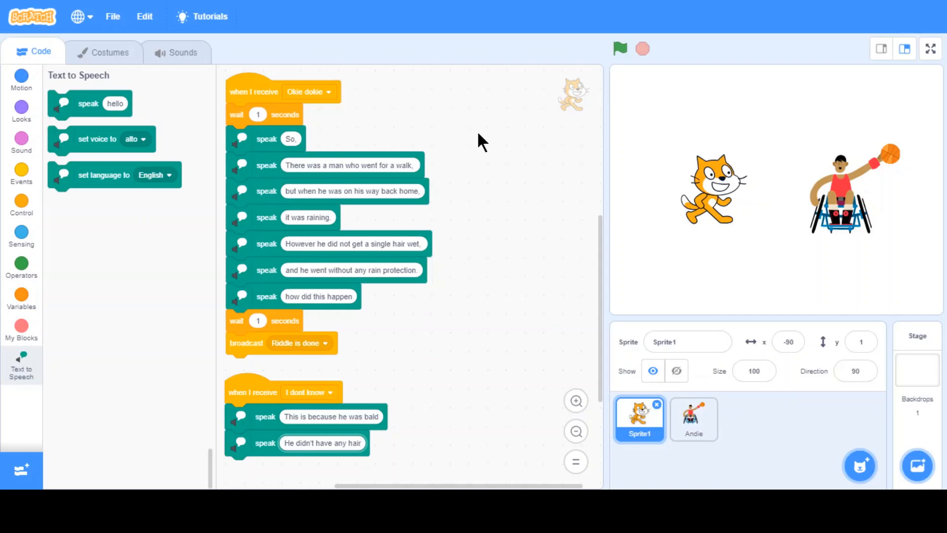
mouse_move(547, 63)
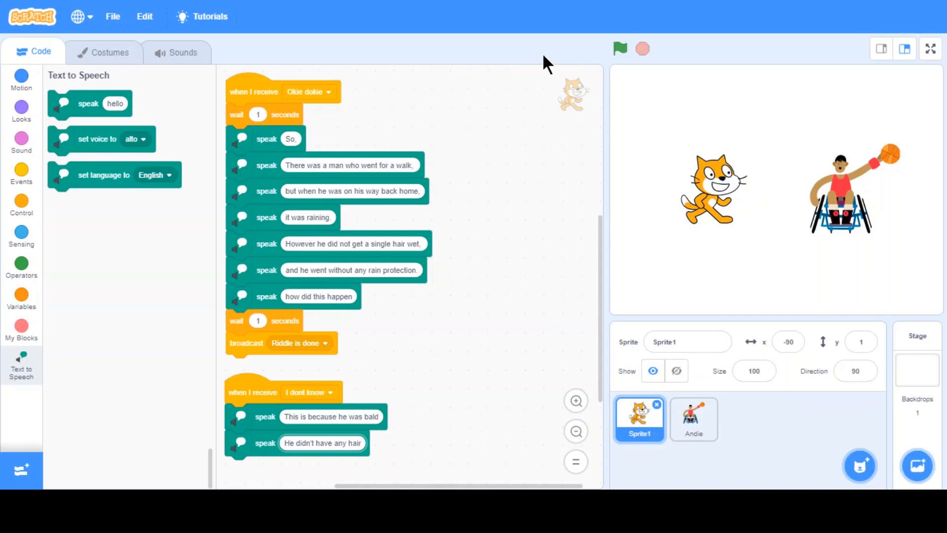
mouse_move(358, 329)
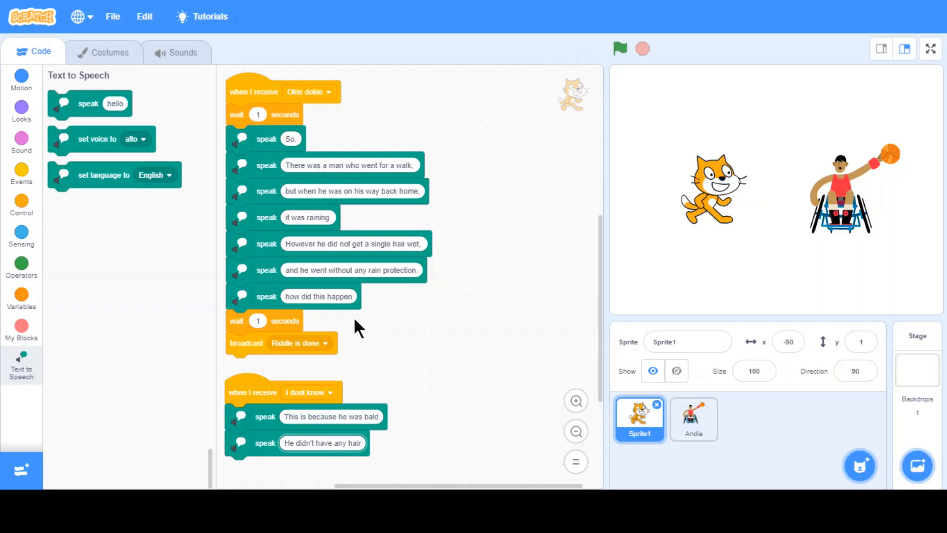
mouse_move(326, 263)
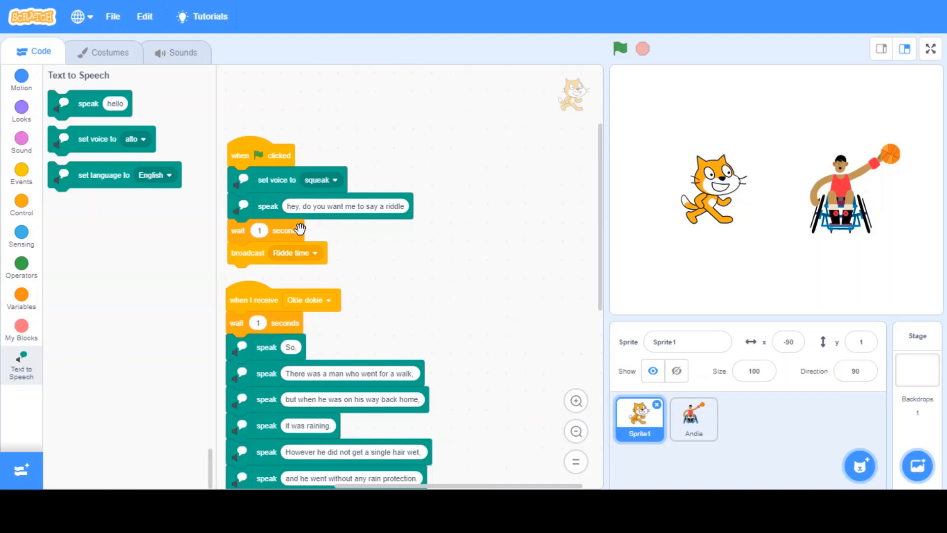
click(693, 419)
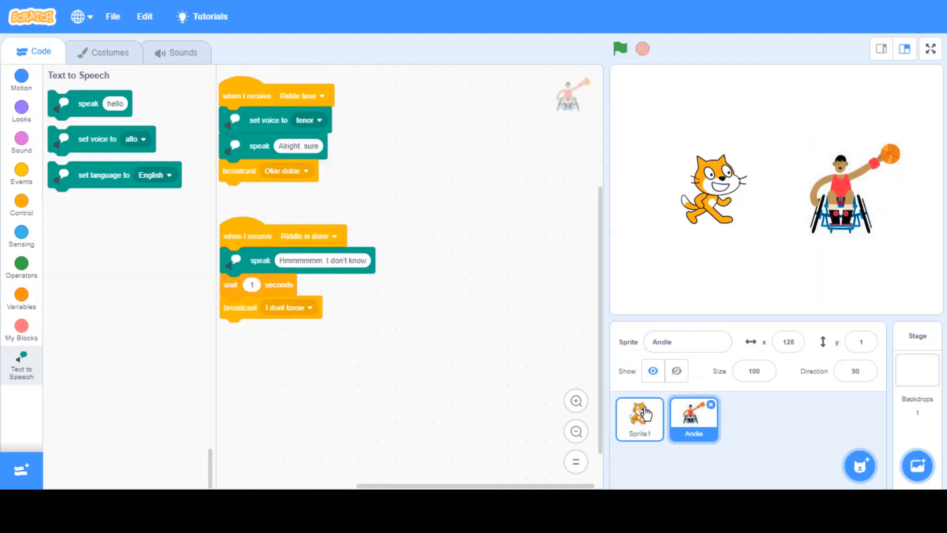
click(639, 418)
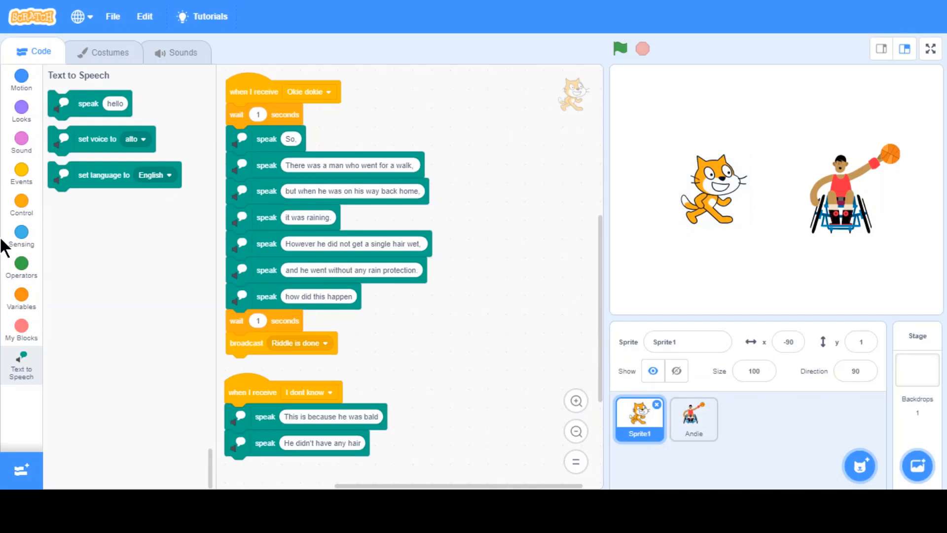
mouse_move(470, 151)
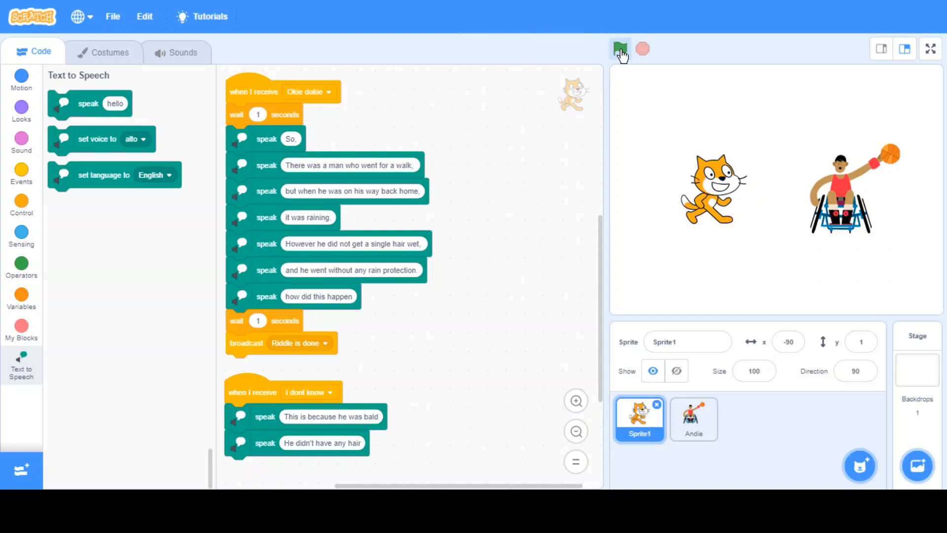
Run the project with the green flag and follow the cat and Andie's riddle exchange.
click(620, 48)
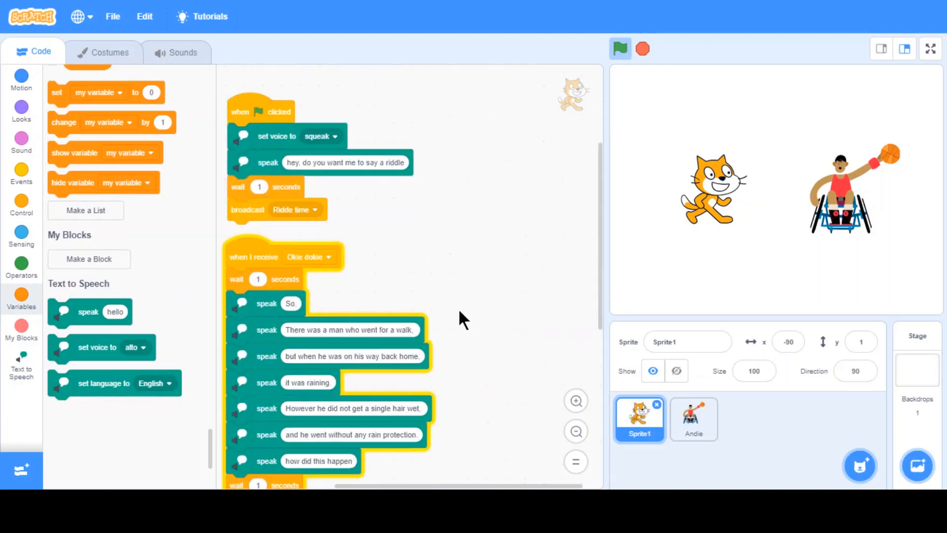
scroll(down, 3)
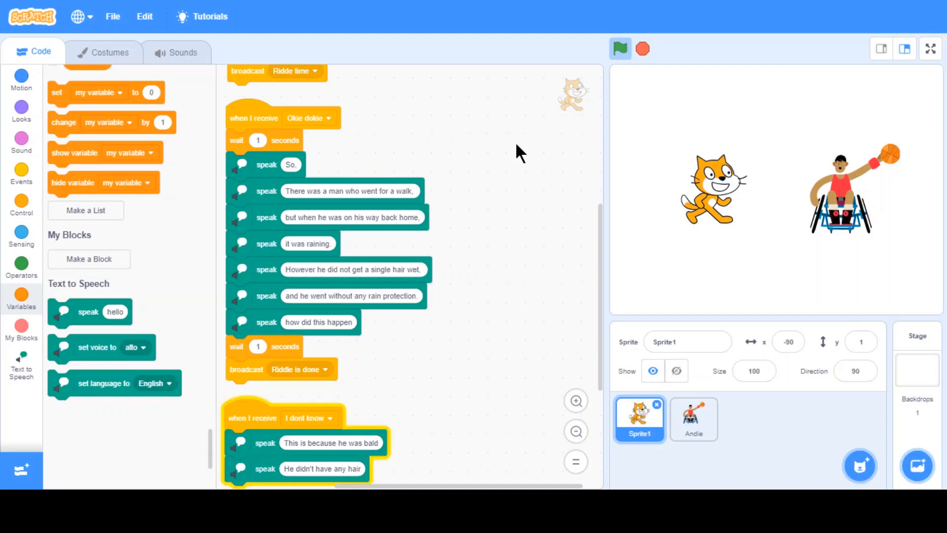
scroll(down, 3)
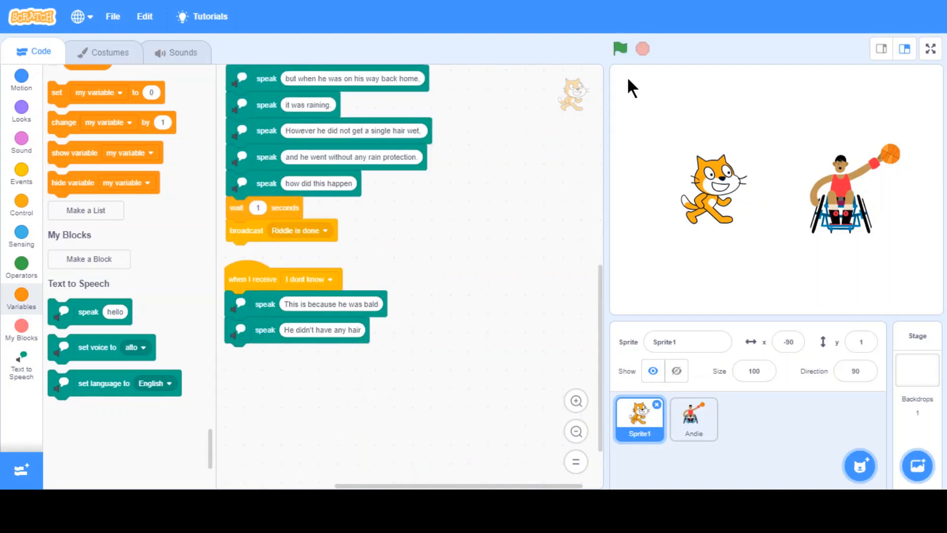
scroll(up, 3)
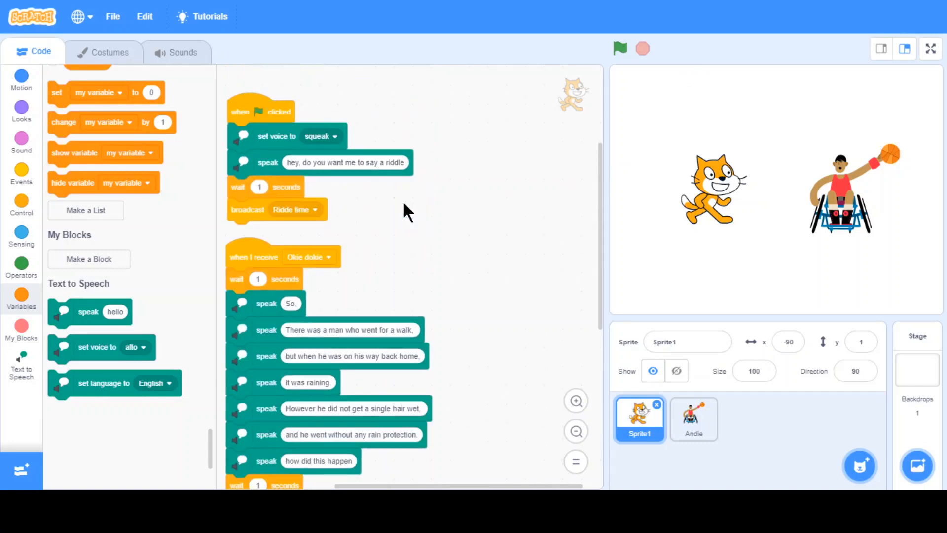
scroll(down, 3)
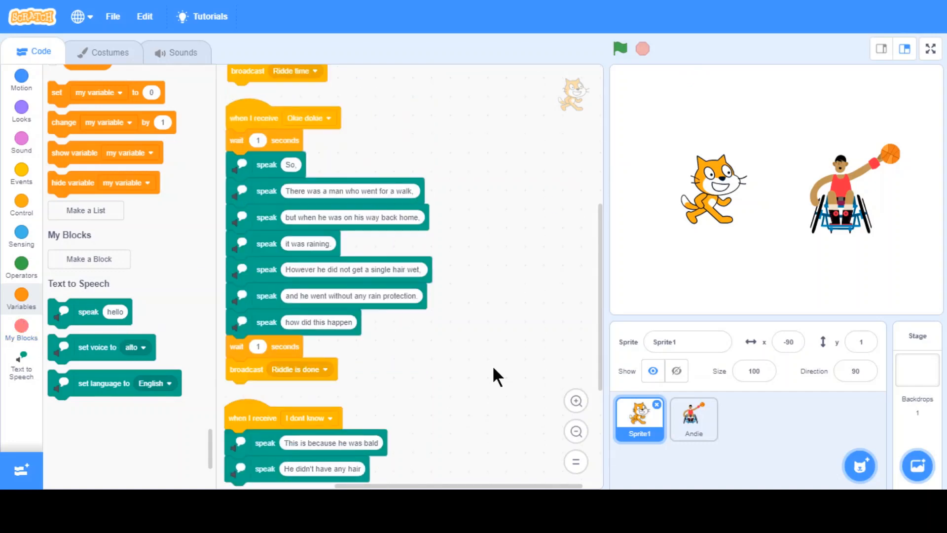
mouse_move(631, 344)
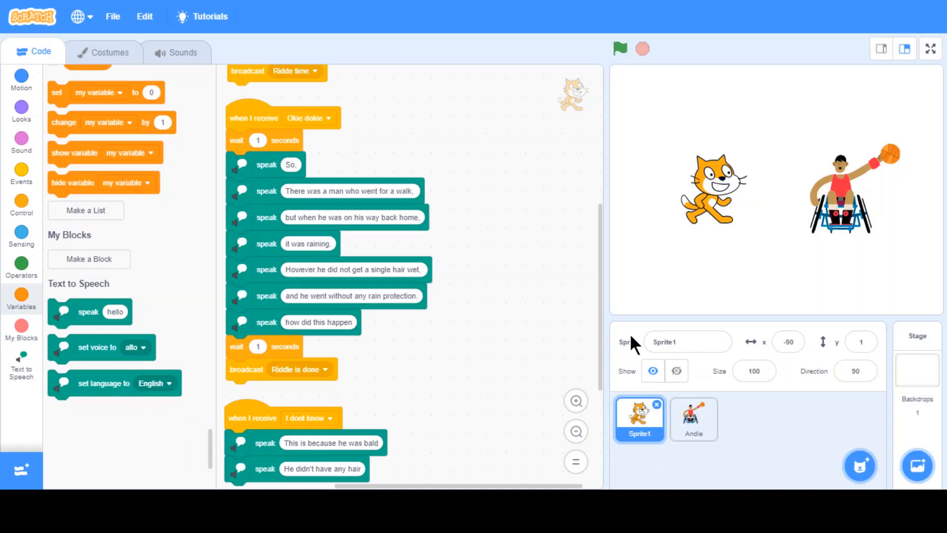
mouse_move(622, 339)
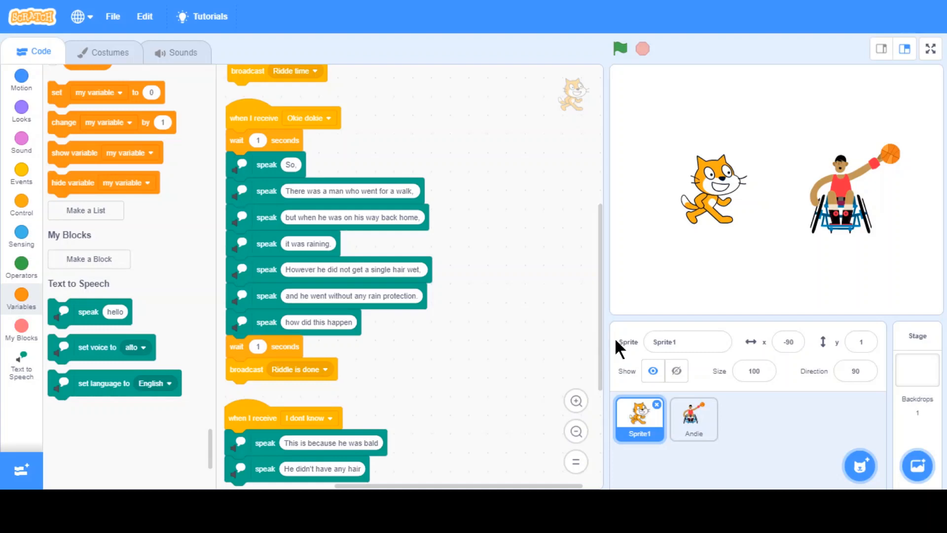
mouse_move(610, 338)
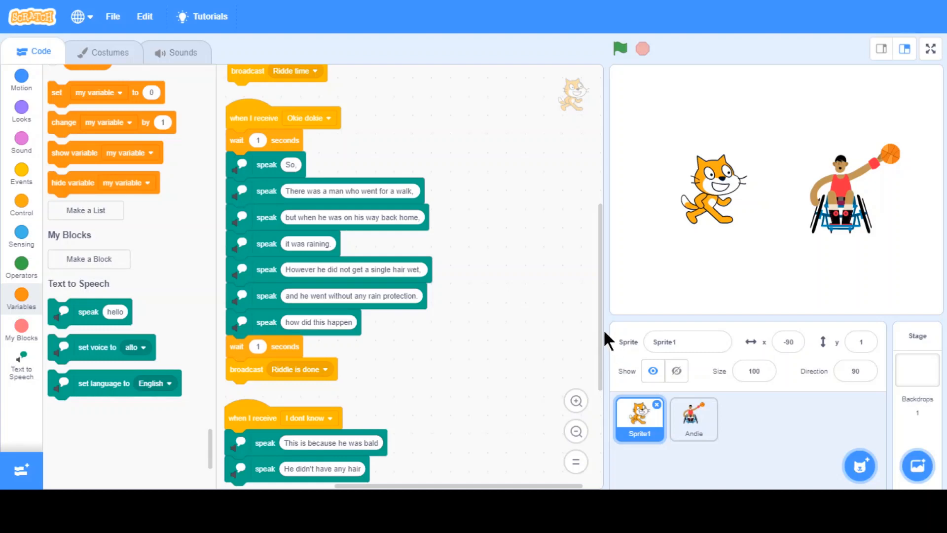